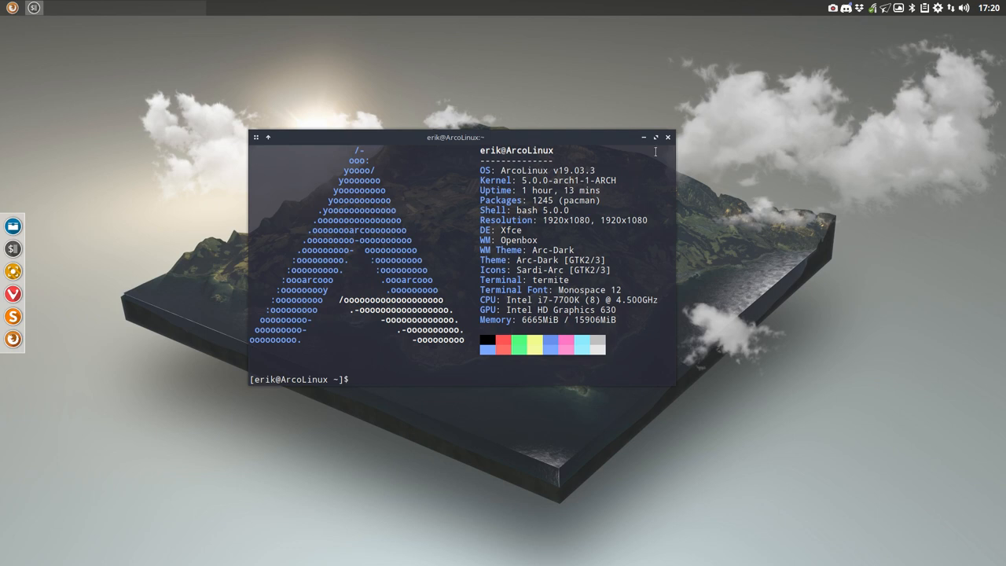
Close the system-info Termite window, then open and dismiss the Openbox desktop menu
{"action": "left_click", "coordinate": [667, 136]}
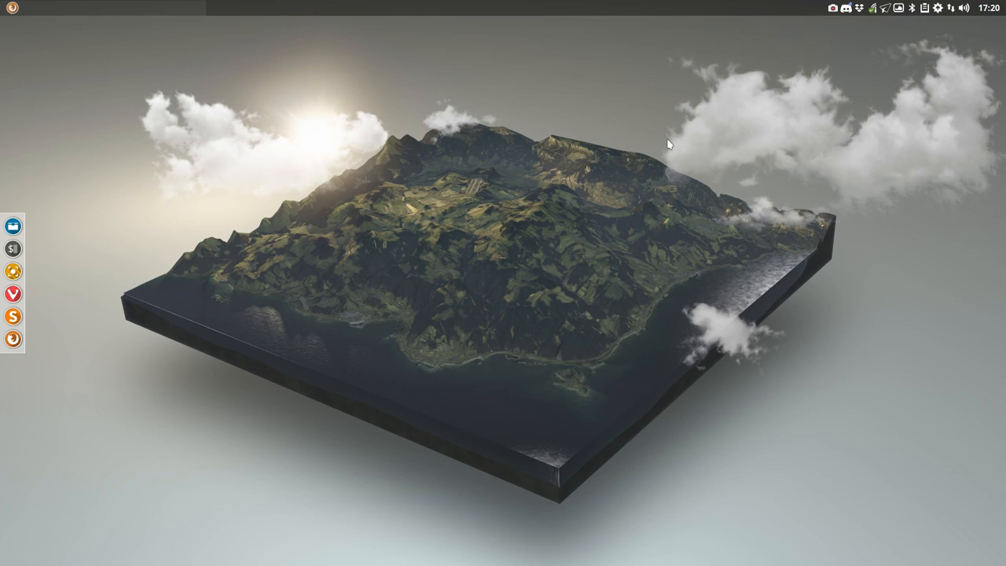
{"action": "mouse_move", "coordinate": [668, 117]}
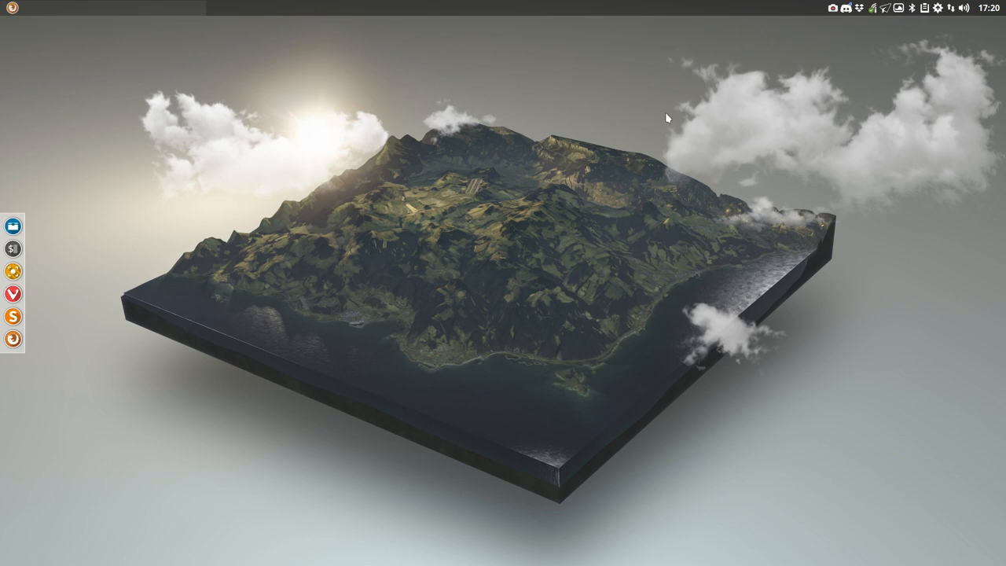
{"action": "mouse_move", "coordinate": [717, 137]}
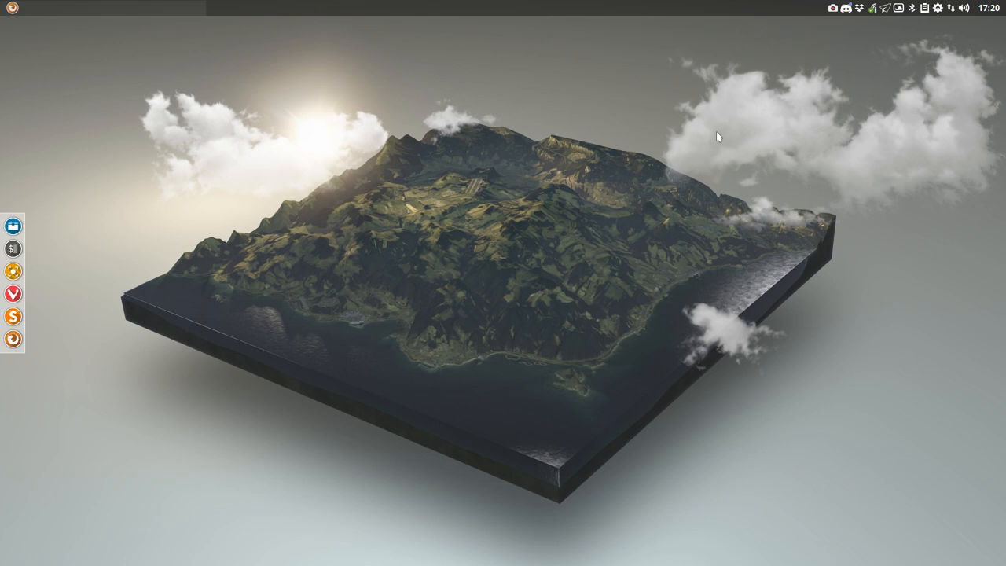
{"action": "right_click", "coordinate": [717, 137]}
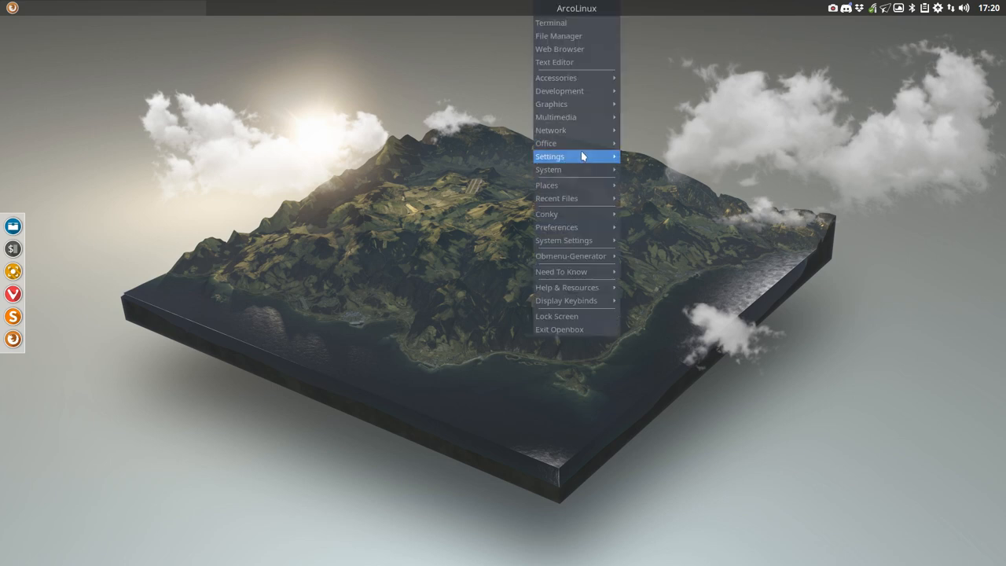
{"action": "left_click", "coordinate": [428, 294]}
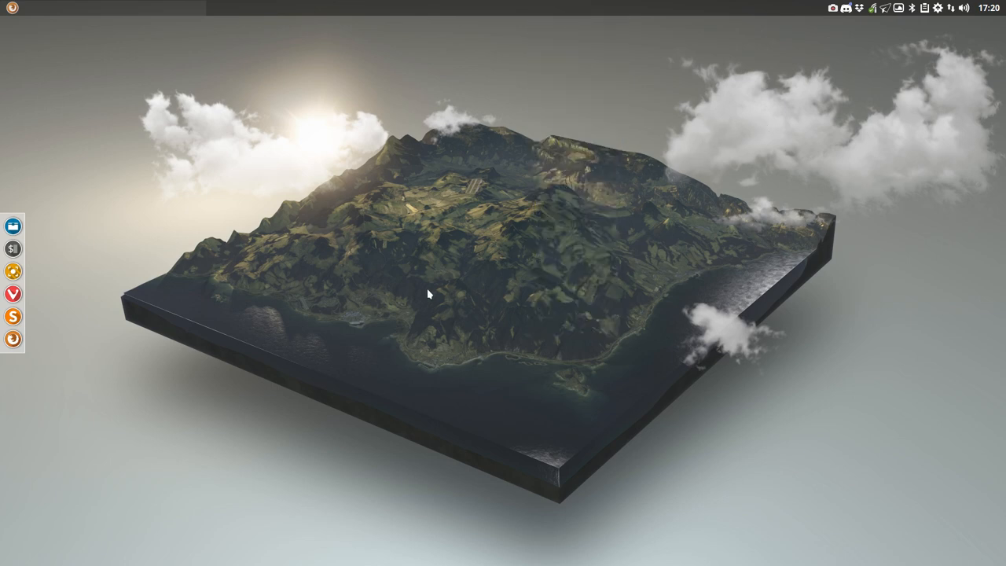
{"action": "mouse_move", "coordinate": [441, 357]}
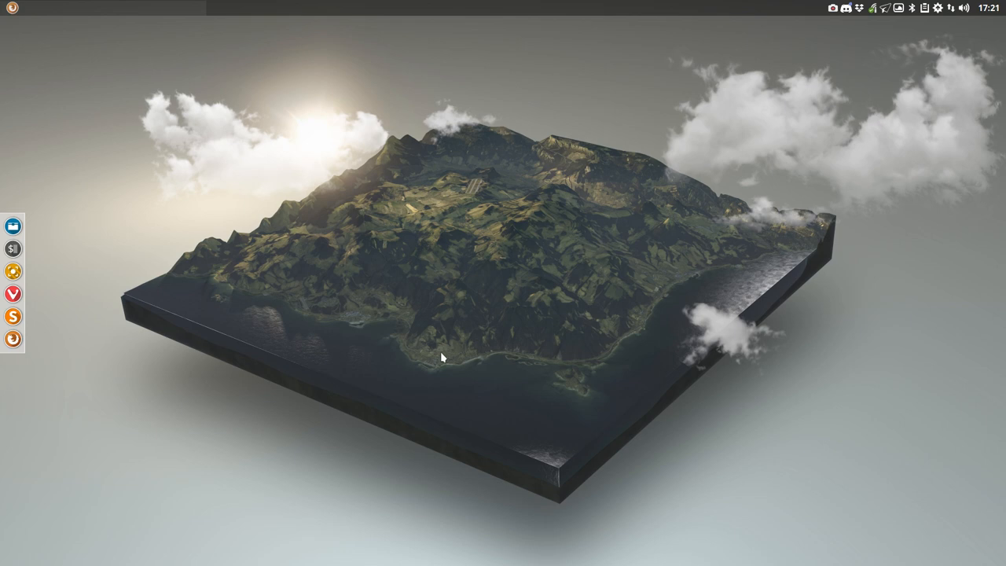
{"action": "mouse_move", "coordinate": [472, 261]}
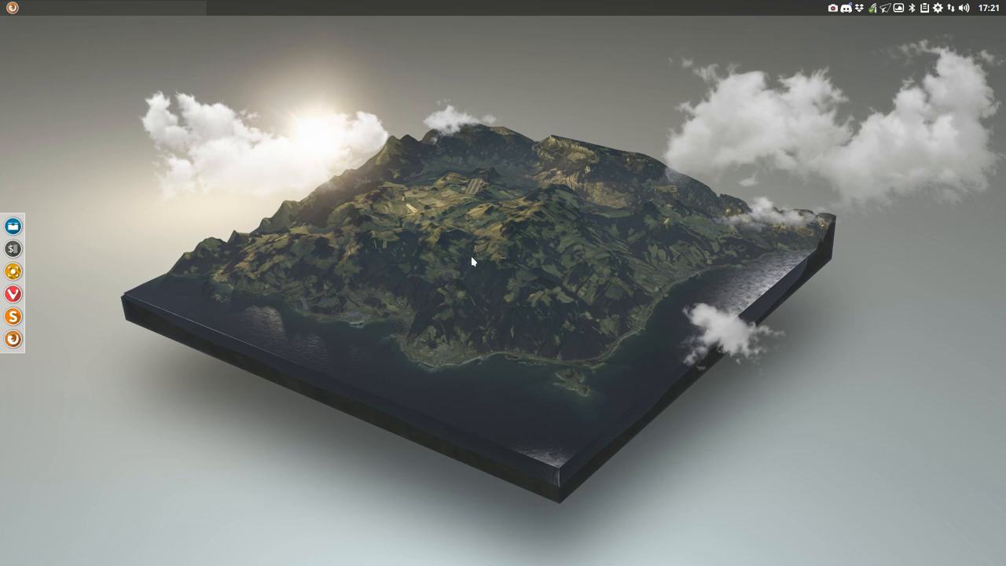
{"action": "mouse_move", "coordinate": [508, 248]}
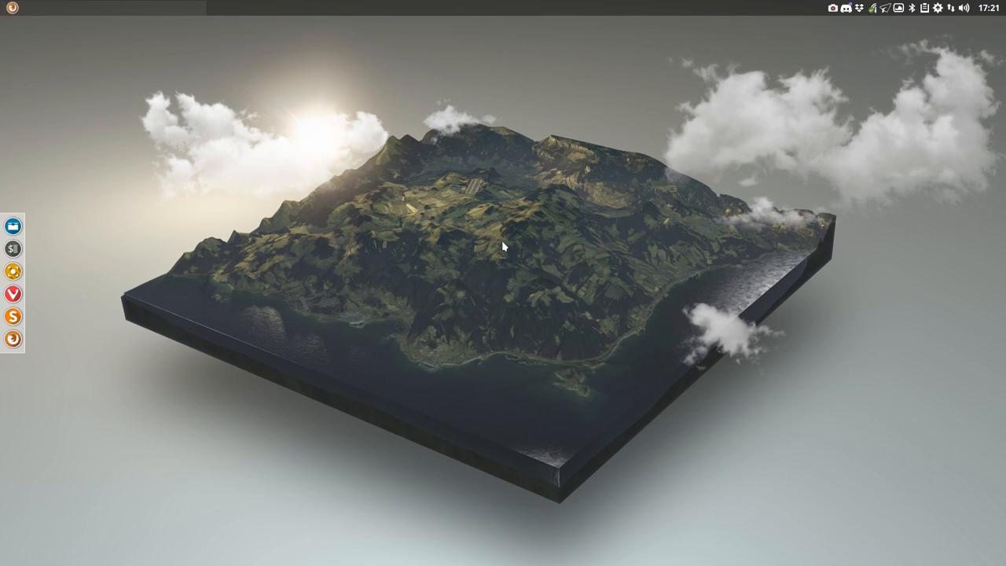
{"action": "mouse_move", "coordinate": [497, 242]}
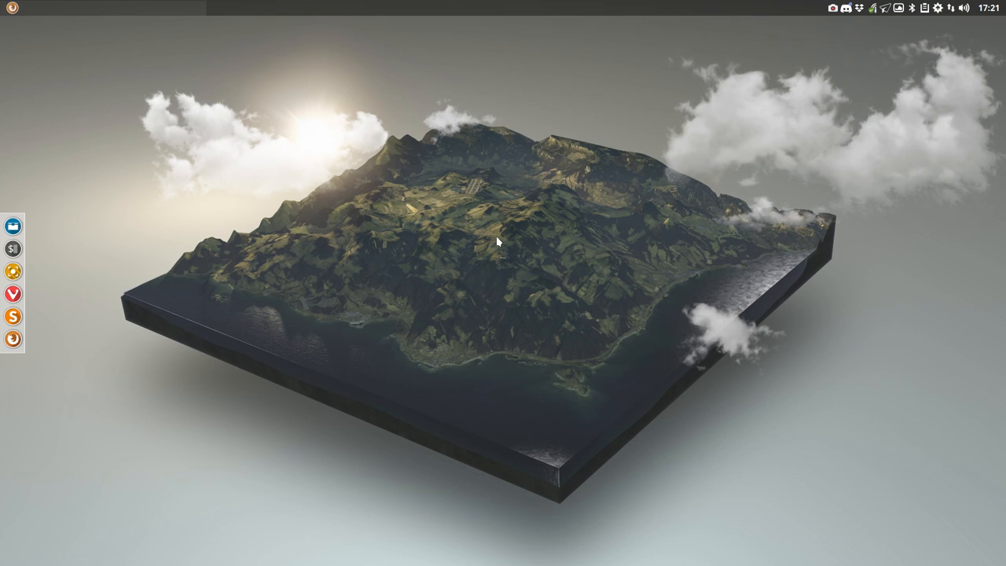
{"action": "mouse_move", "coordinate": [886, 83]}
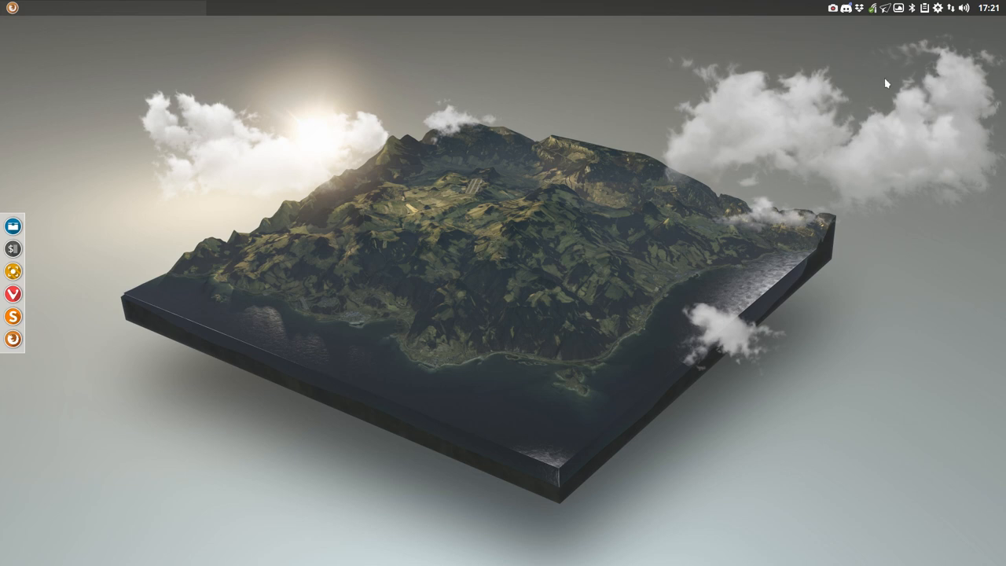
{"action": "mouse_move", "coordinate": [887, 8]}
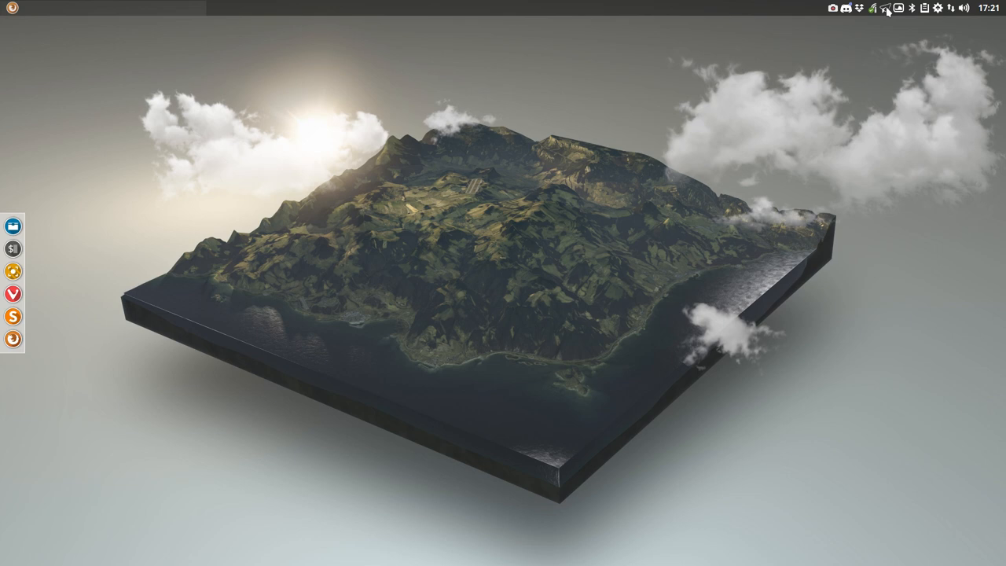
{"action": "mouse_move", "coordinate": [885, 9]}
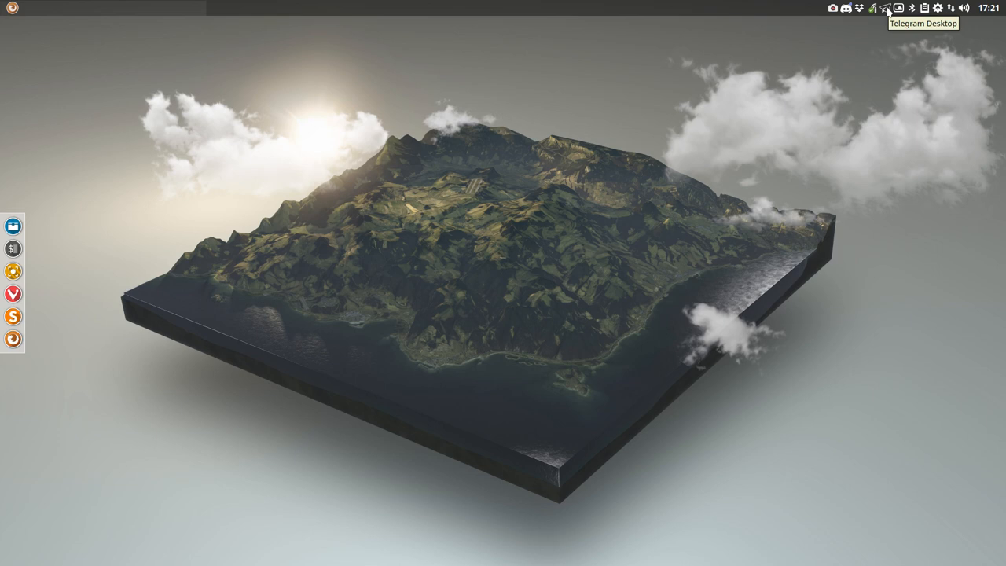
{"action": "mouse_move", "coordinate": [658, 187]}
{"action": "type", "text": "sudo p"}
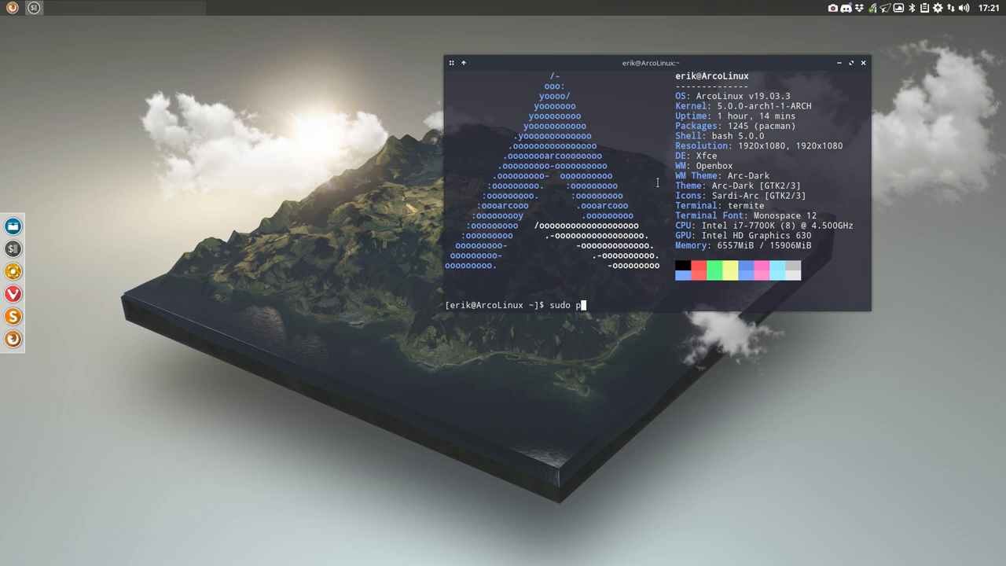
Type 'sudo pacman -S telegram-de', using Tab to list telegram-desktop and telegram-qt
{"action": "type", "text": "acman -S"}
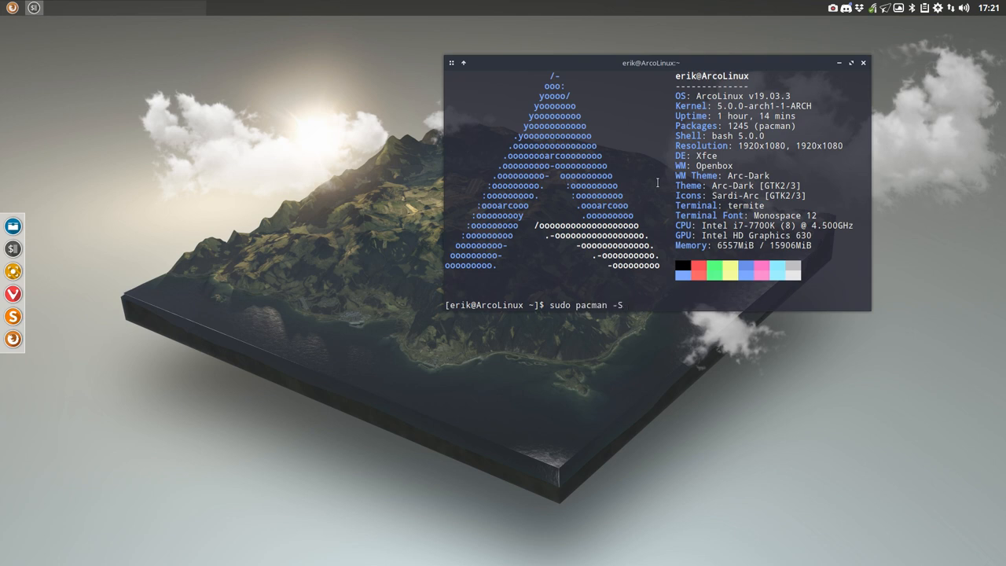
{"action": "type", "text": "telegram-"}
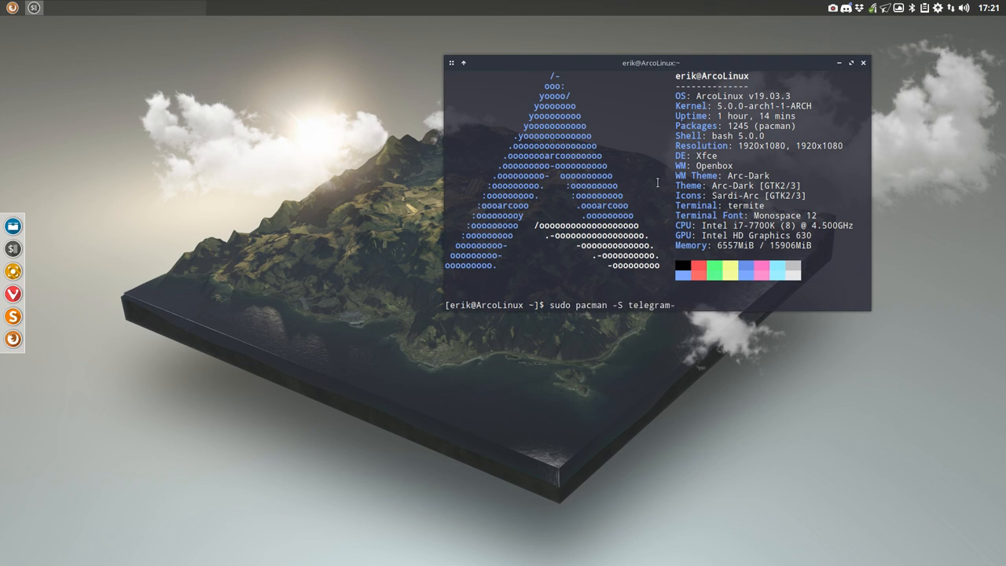
{"action": "key", "text": "Tab"}
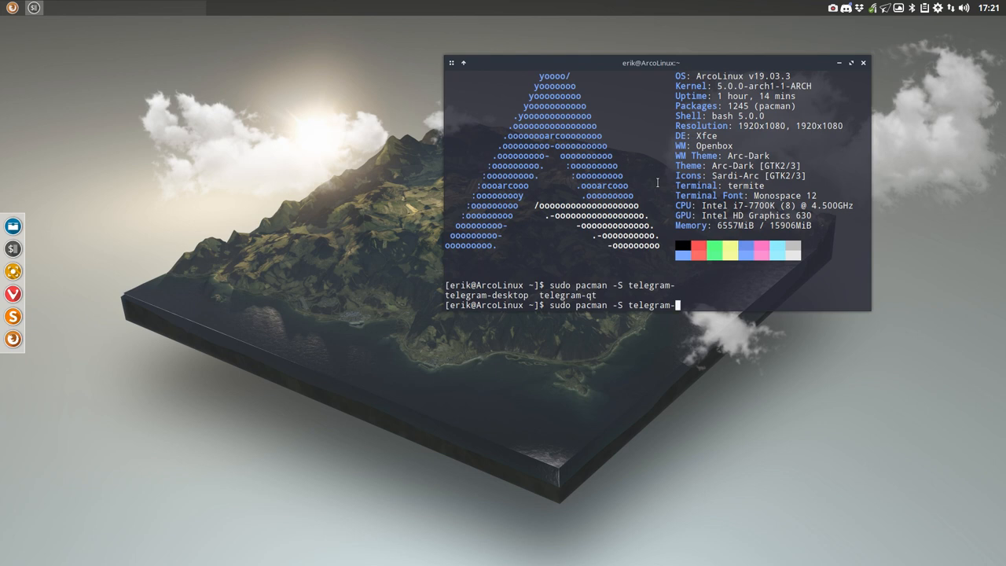
{"action": "type", "text": "-"}
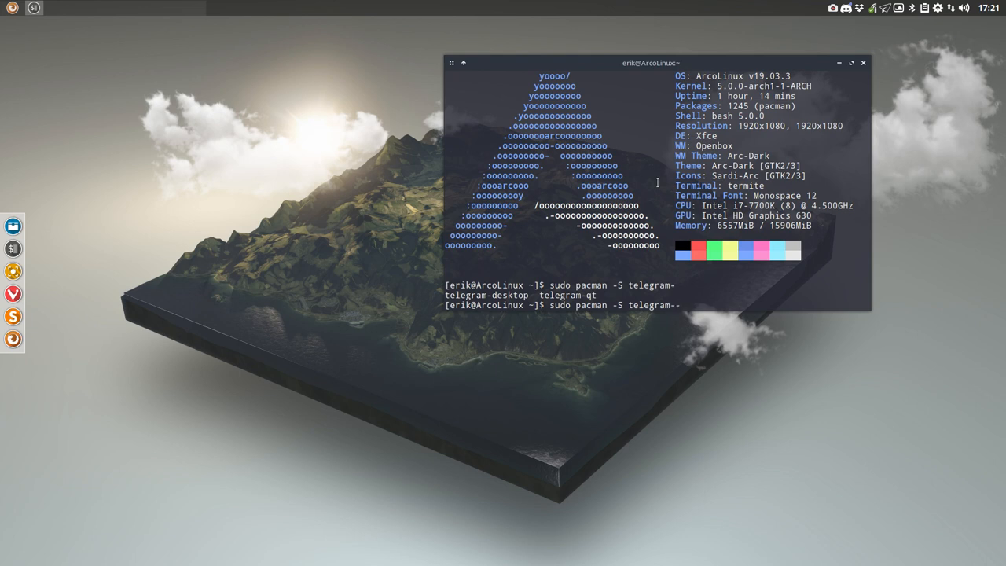
{"action": "type", "text": "de"}
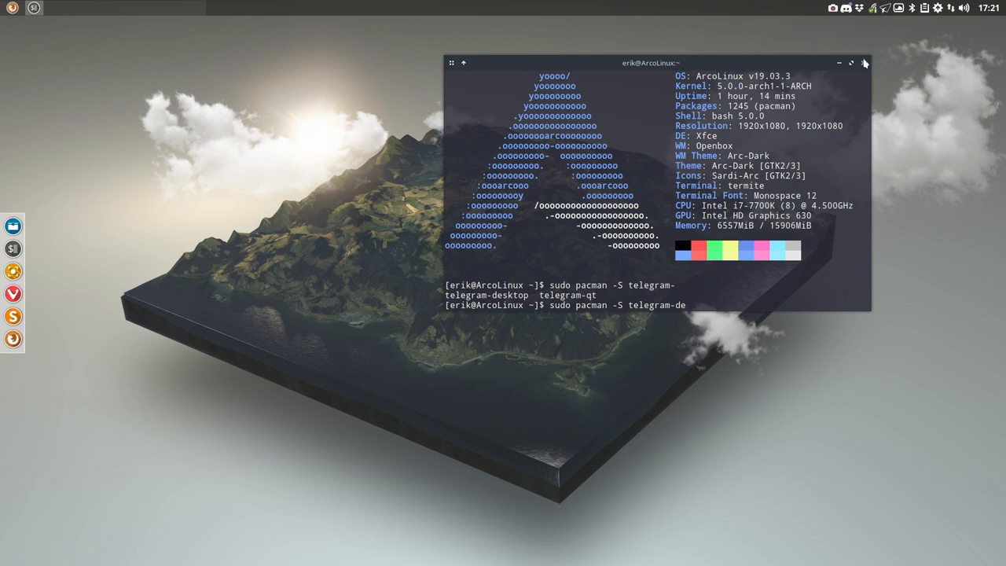
Close the Termite window holding the unfinished pacman command
{"action": "left_click", "coordinate": [863, 63]}
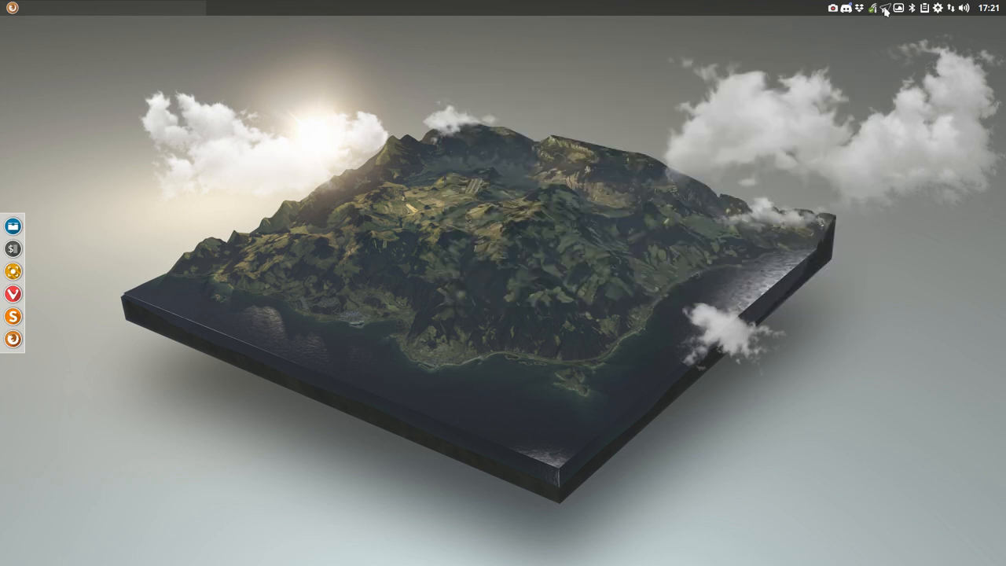
{"action": "mouse_move", "coordinate": [883, 8]}
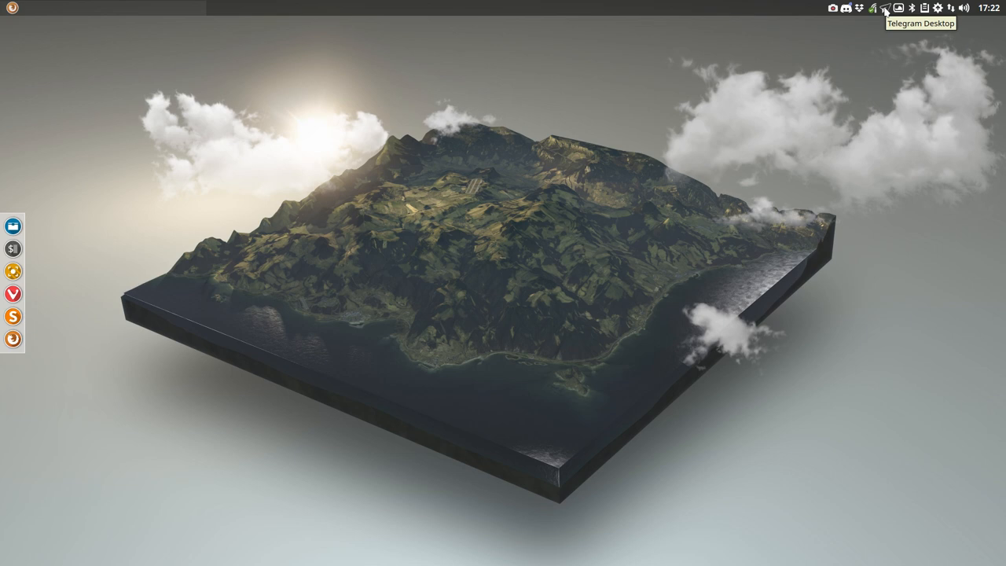
{"action": "mouse_move", "coordinate": [885, 129]}
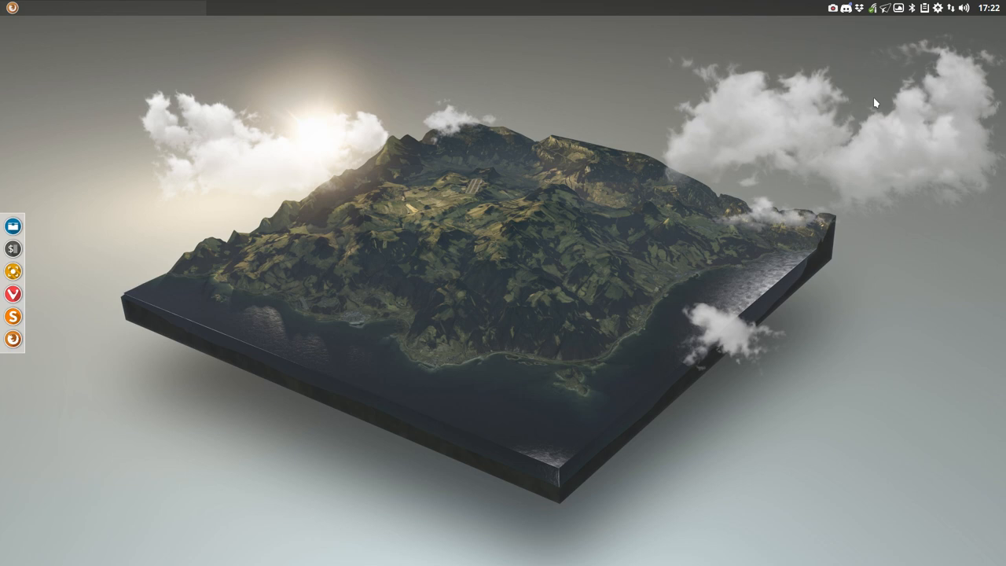
{"action": "mouse_move", "coordinate": [999, 70]}
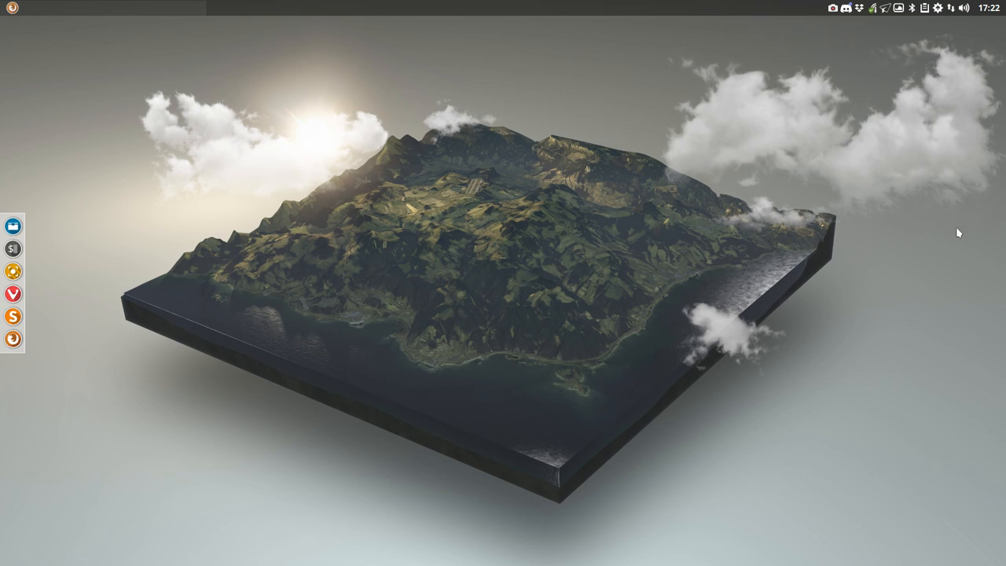
{"action": "mouse_move", "coordinate": [495, 284]}
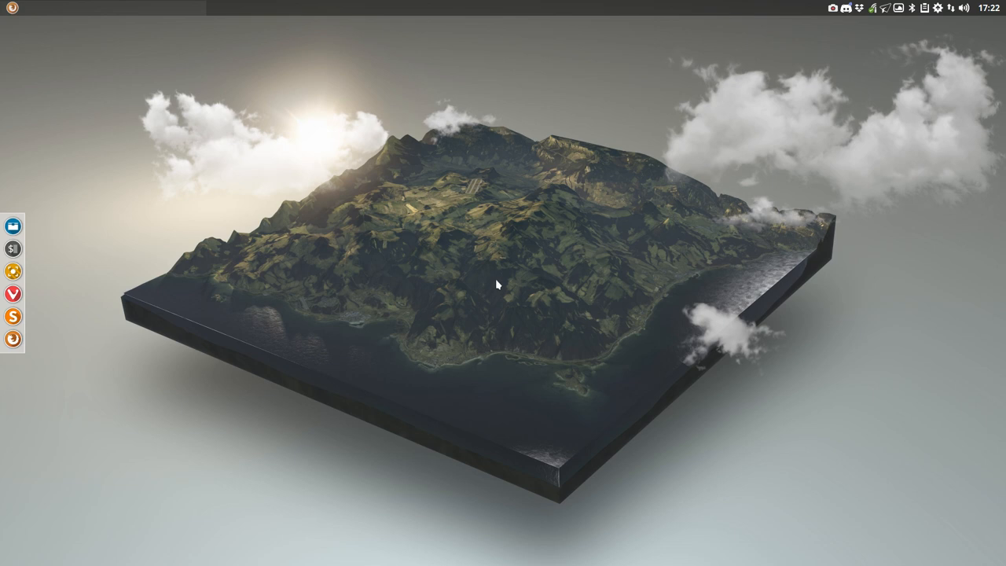
Launch Chromium, go to Google, and type 'arcolinux ne' into the search box
{"action": "left_click", "coordinate": [12, 226]}
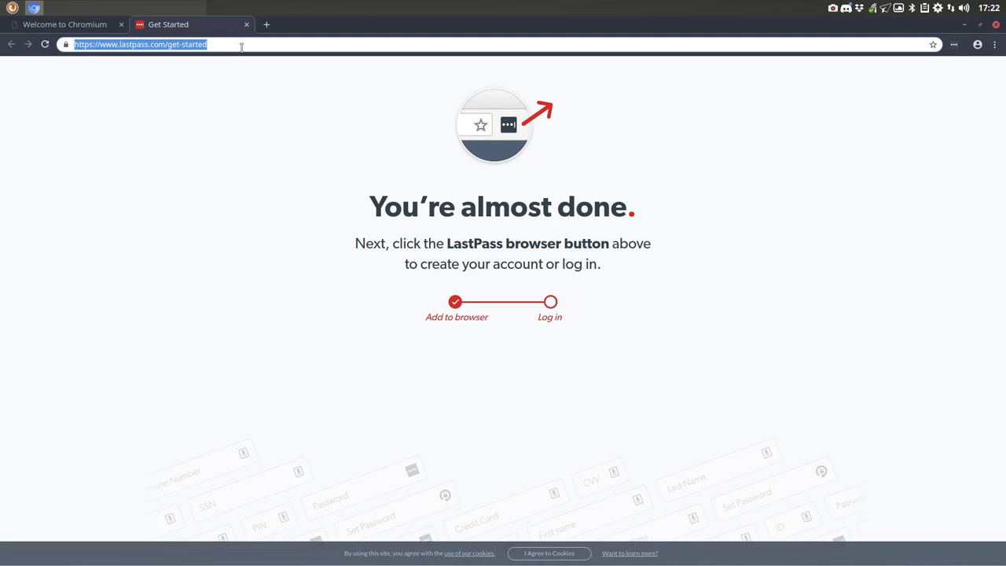
{"action": "type", "text": "google.be"}
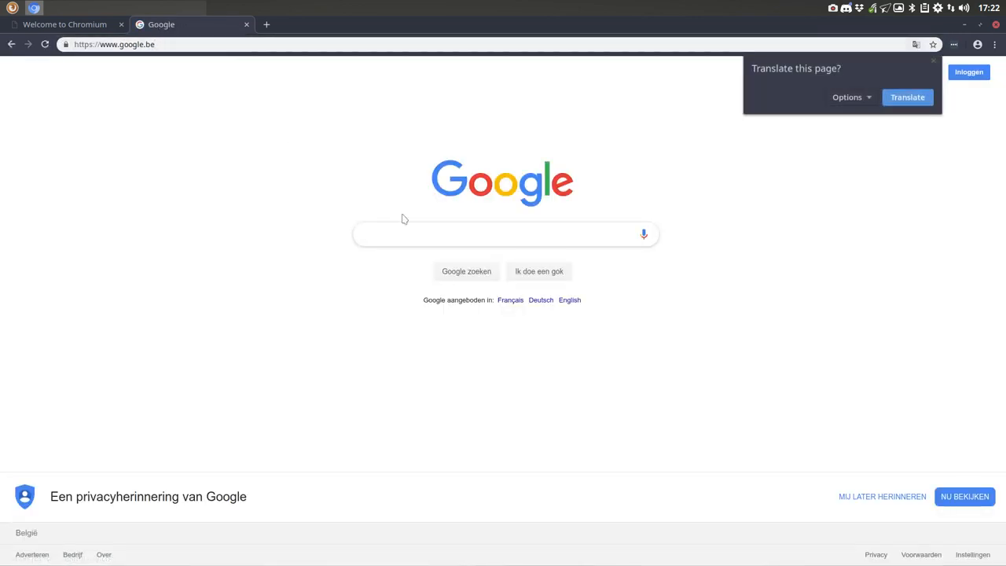
{"action": "type", "text": "arcolinux ne"}
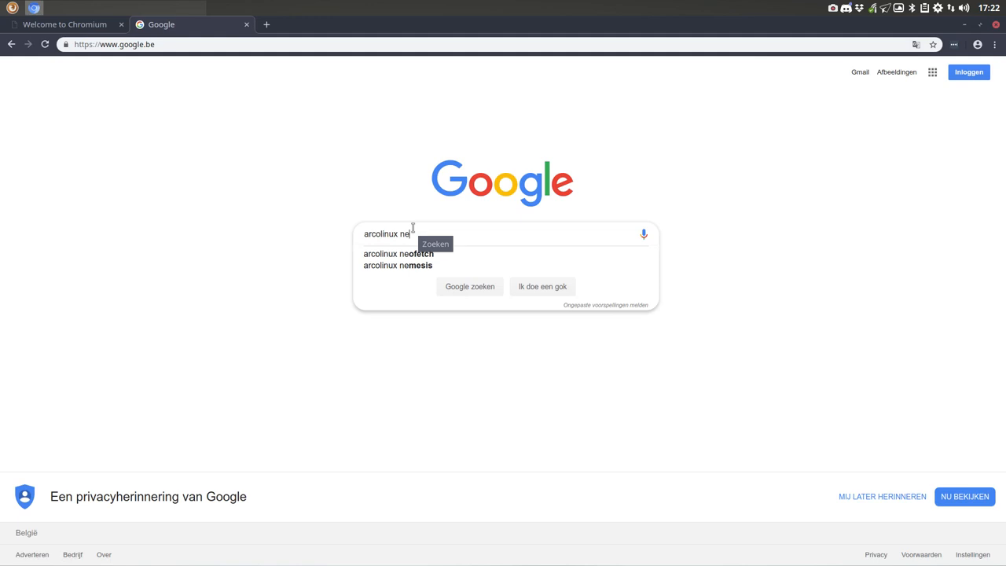
Search 'arcolinux nemesis', scroll down through the results, then back up toward the top
{"action": "left_click", "coordinate": [398, 265]}
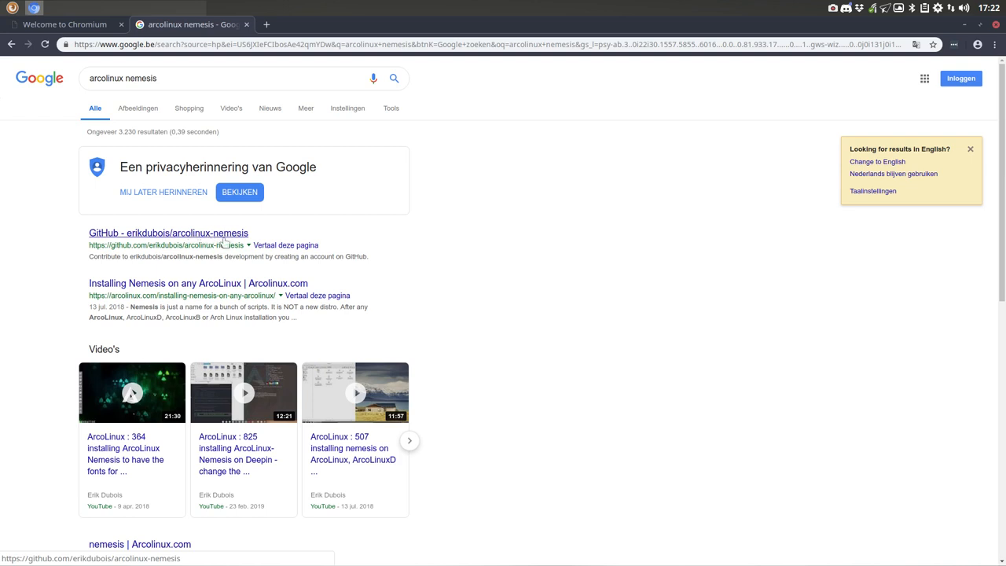
{"action": "mouse_move", "coordinate": [222, 282]}
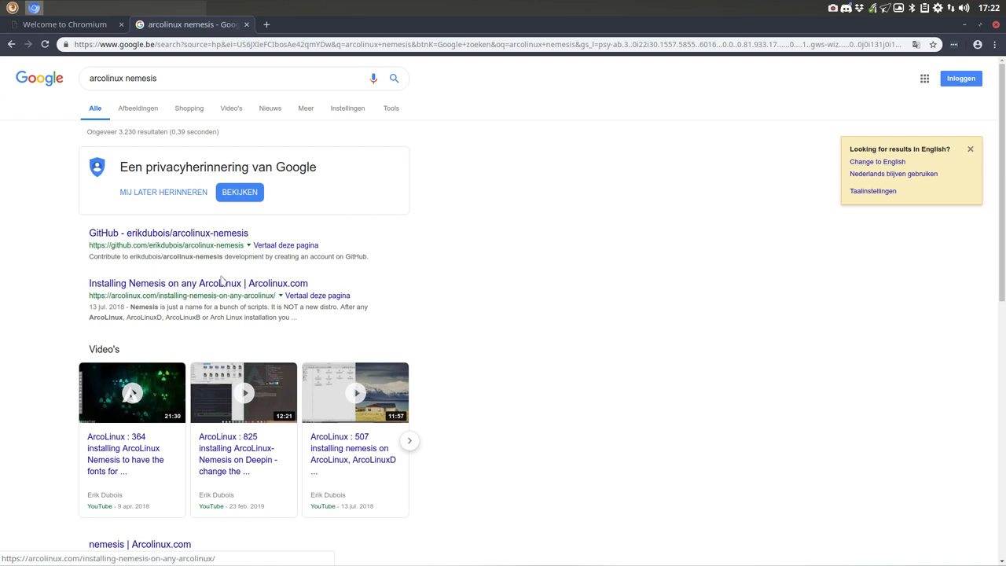
{"action": "scroll", "scroll_direction": "down", "scroll_amount": 3}
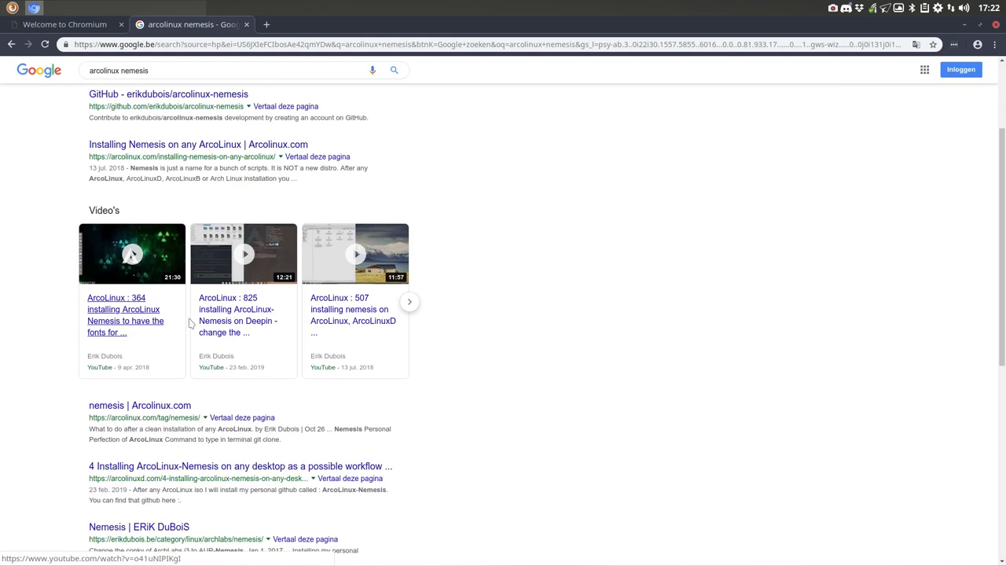
{"action": "scroll", "scroll_direction": "down", "scroll_amount": 3}
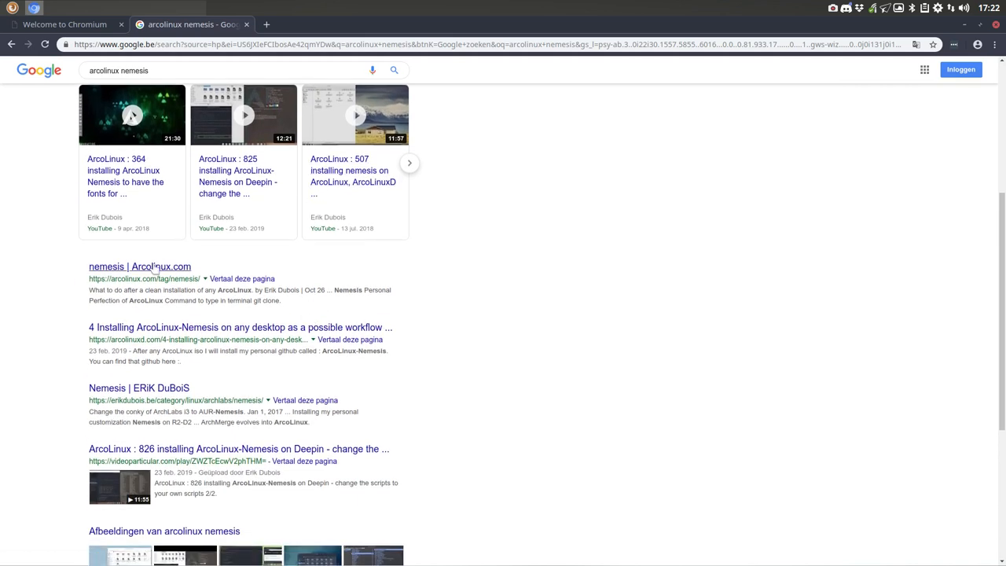
{"action": "mouse_move", "coordinate": [196, 333]}
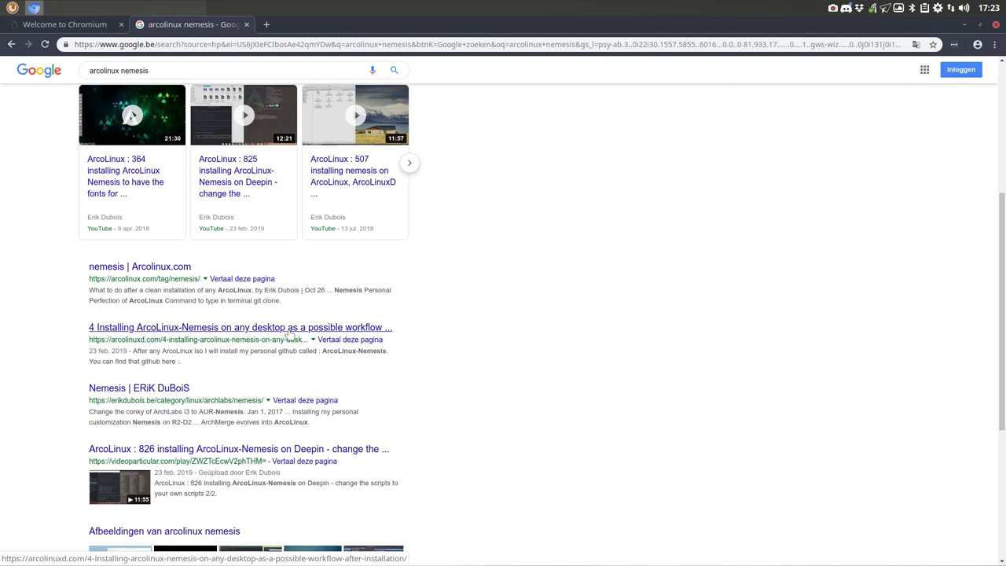
{"action": "mouse_move", "coordinate": [369, 336]}
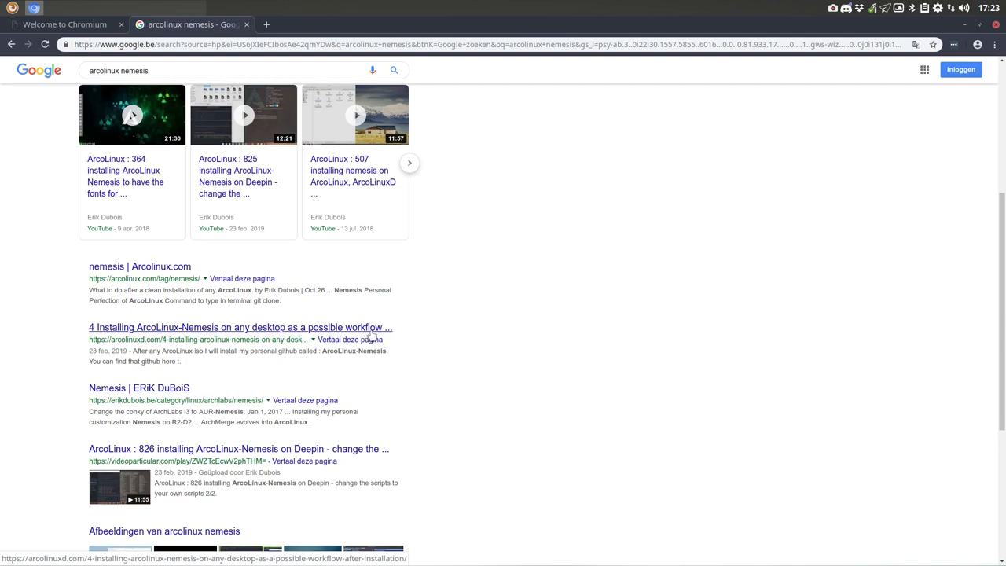
{"action": "scroll", "scroll_direction": "down", "scroll_amount": 3}
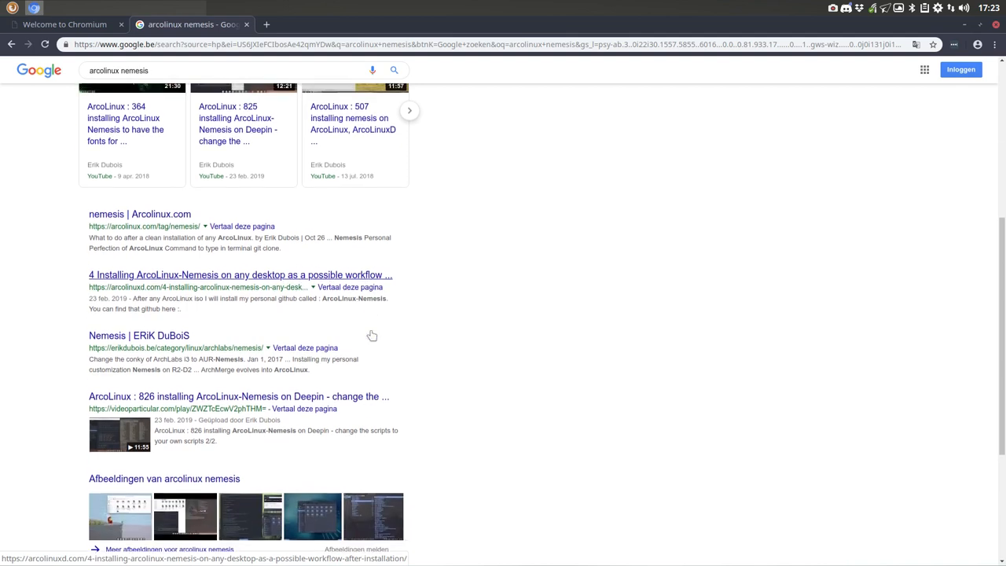
{"action": "scroll", "scroll_direction": "down", "scroll_amount": 3}
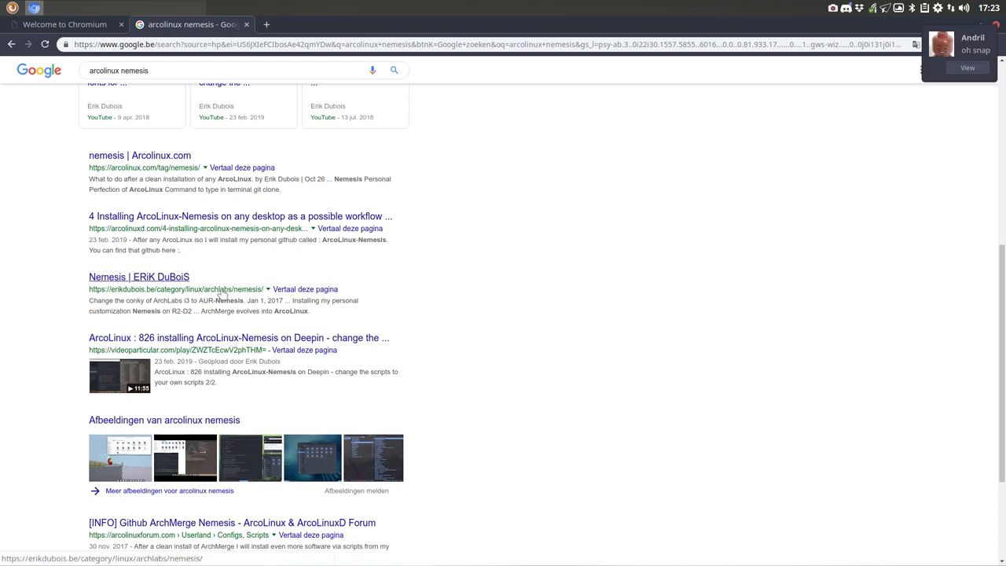
{"action": "scroll", "scroll_direction": "down", "scroll_amount": 3}
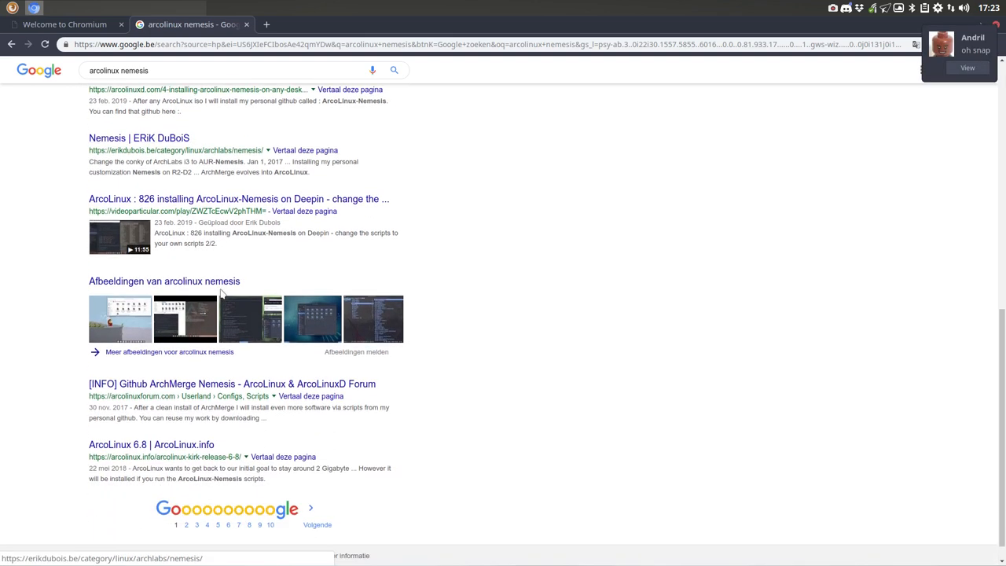
{"action": "scroll", "scroll_direction": "down", "scroll_amount": 3}
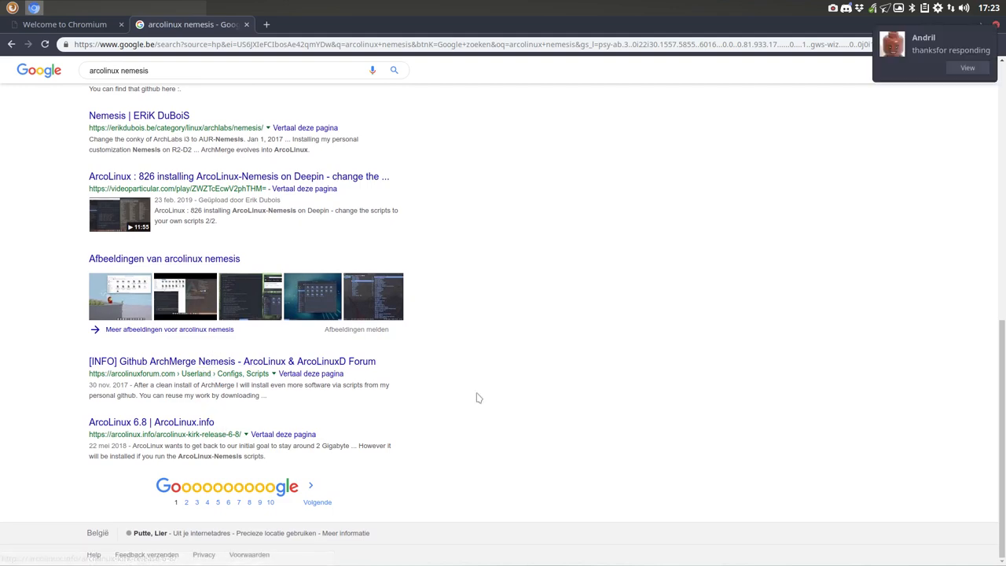
{"action": "scroll", "scroll_direction": "up", "scroll_amount": 3}
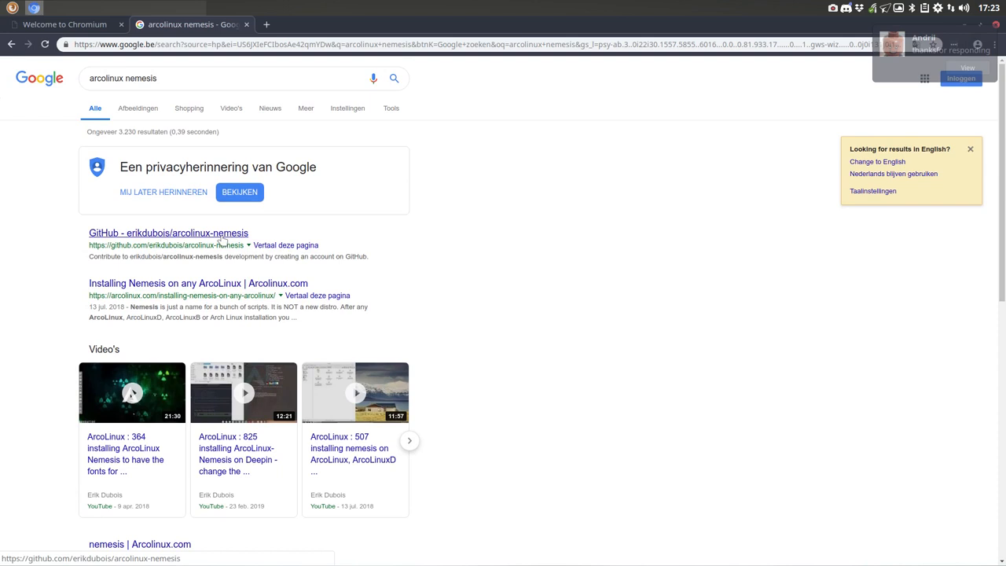
Open the arcolinux-nemesis GitHub repo and browse Personal > settings > telegram-icons > ticons
{"action": "left_click", "coordinate": [169, 233]}
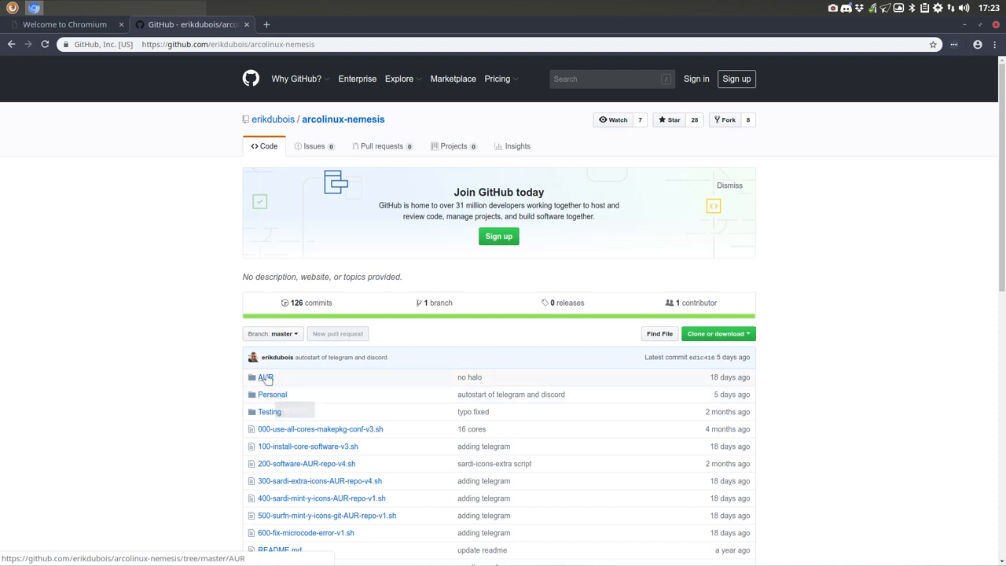
{"action": "left_click", "coordinate": [272, 394]}
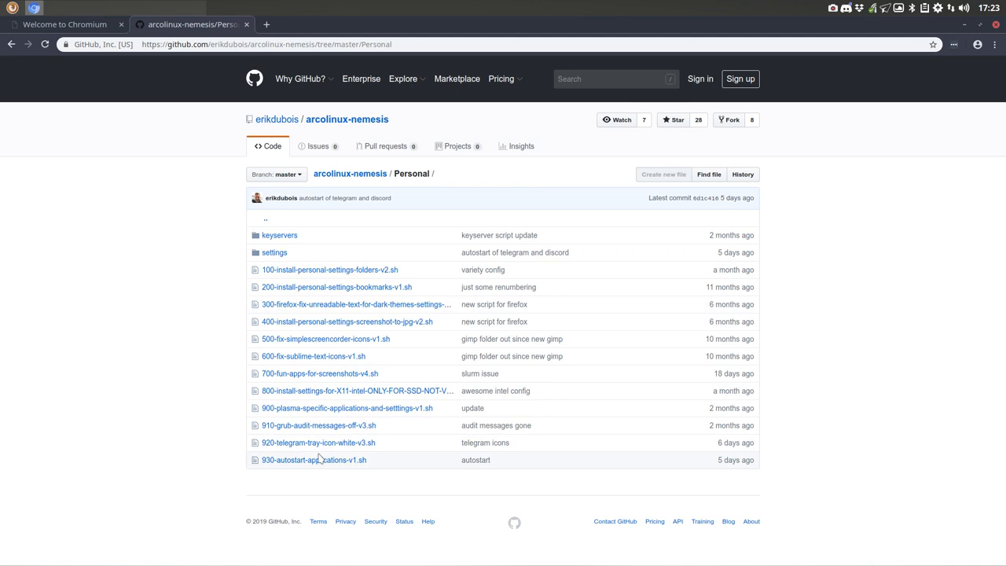
{"action": "mouse_move", "coordinate": [274, 253]}
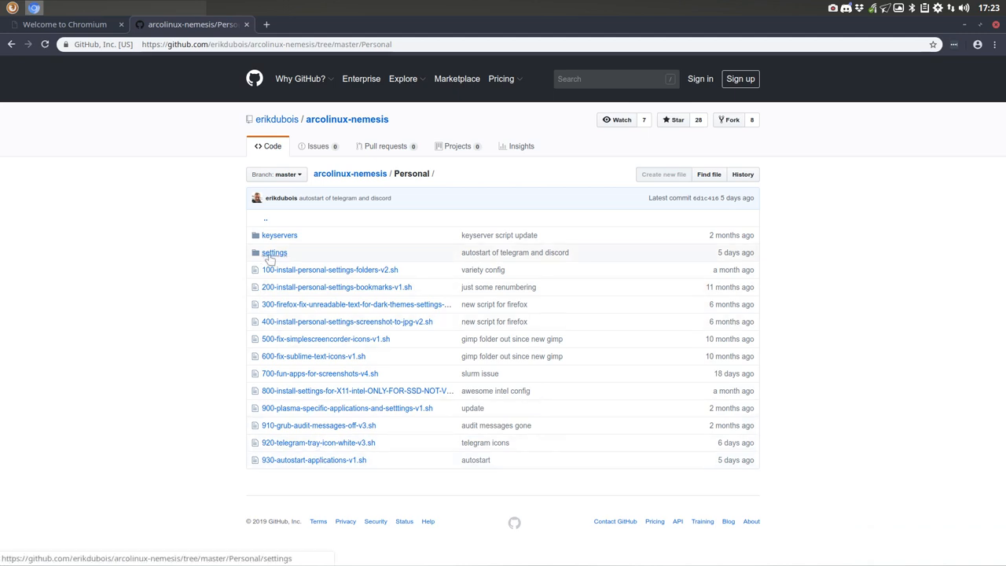
{"action": "left_click", "coordinate": [275, 252]}
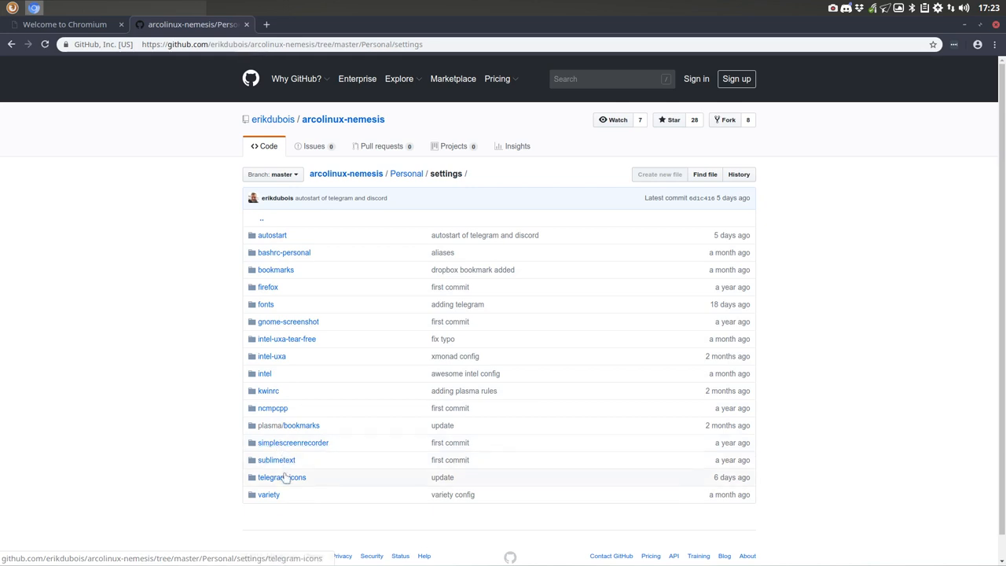
{"action": "left_click", "coordinate": [282, 477]}
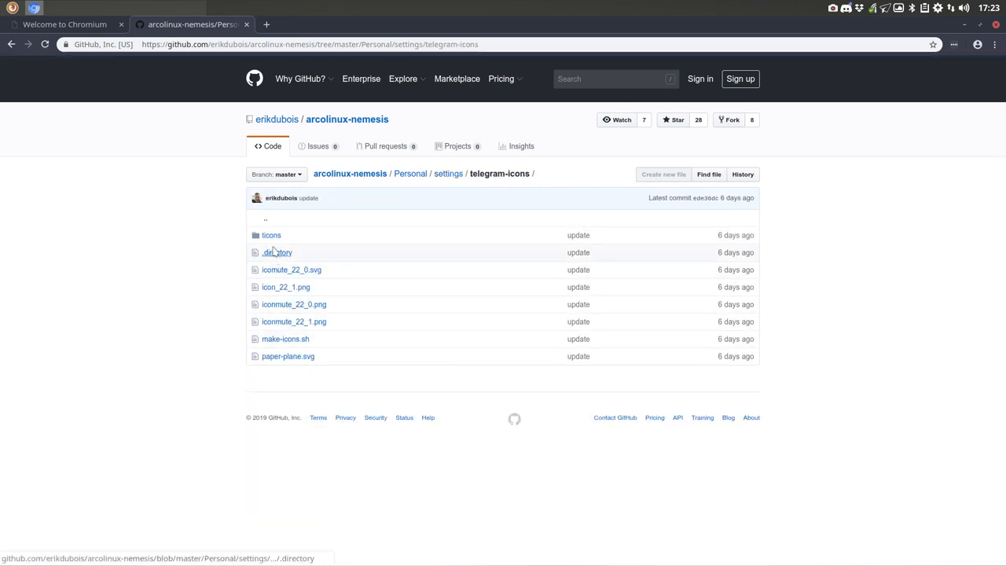
{"action": "mouse_move", "coordinate": [276, 348]}
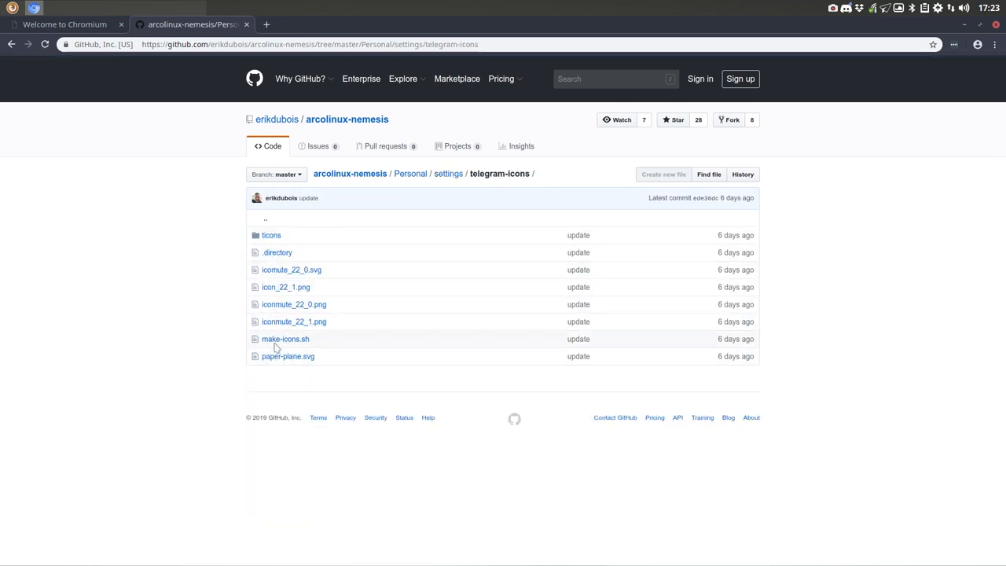
{"action": "mouse_move", "coordinate": [285, 339]}
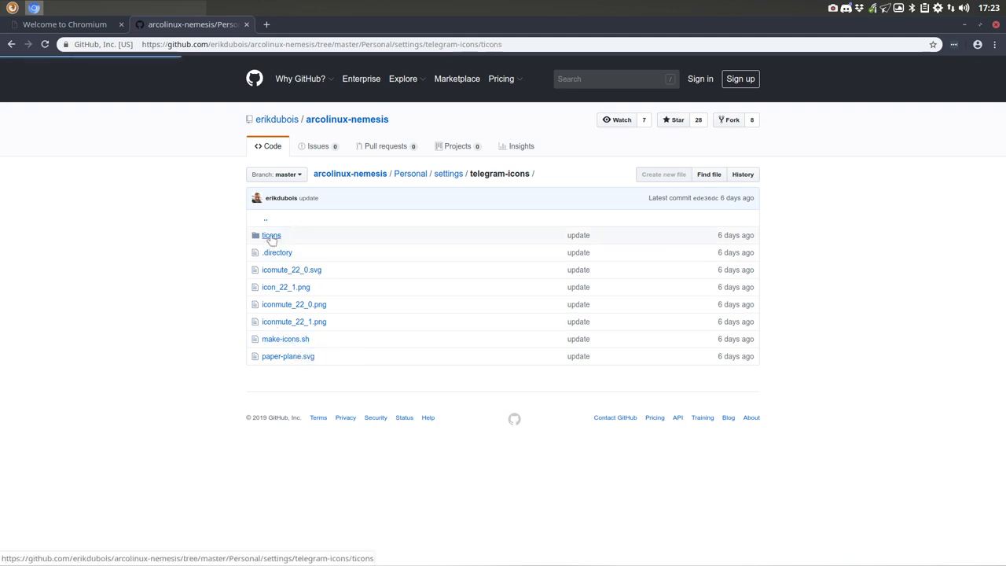
{"action": "left_click", "coordinate": [271, 235]}
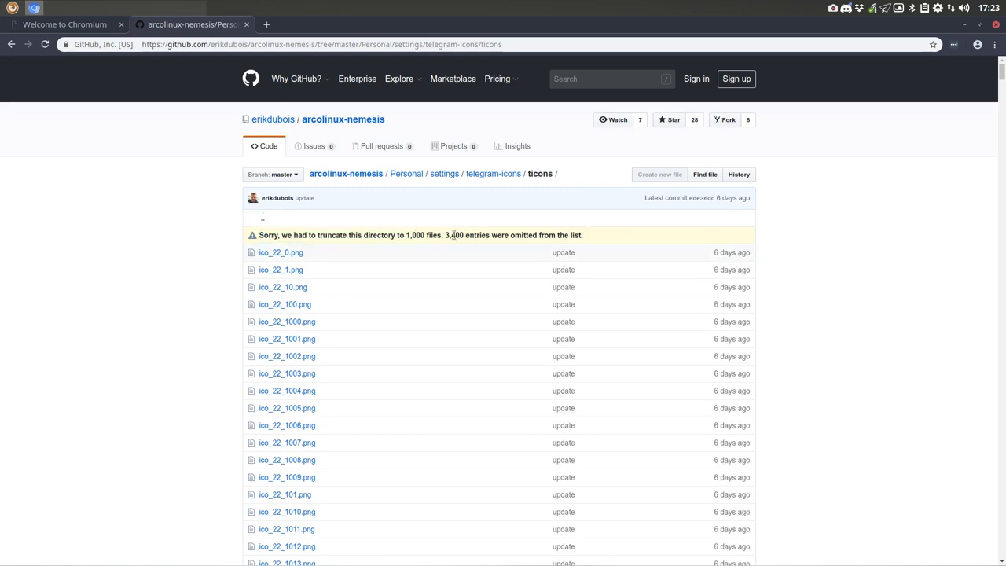
{"action": "mouse_move", "coordinate": [182, 75]}
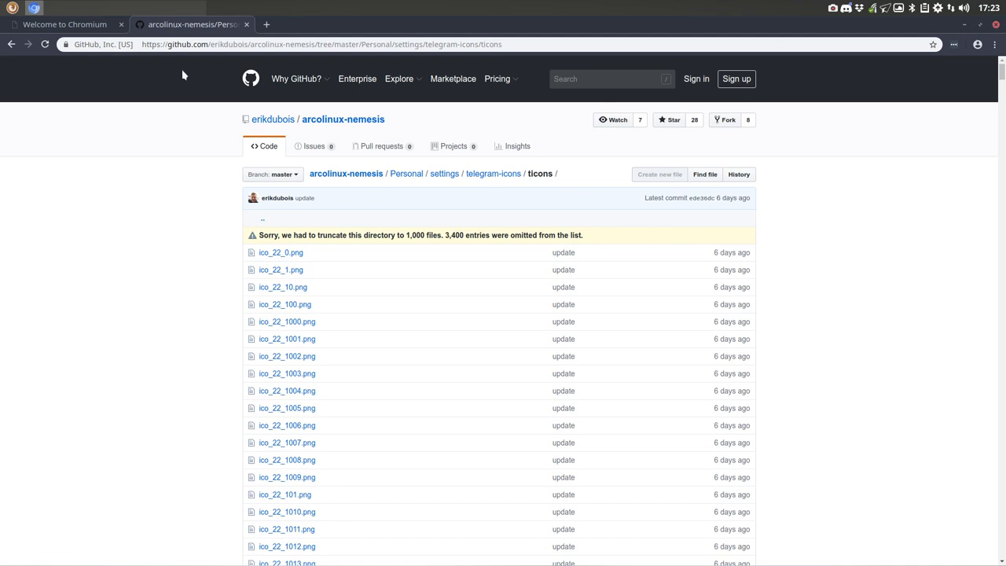
Go back twice to the repository's main page, then click on the desktop
{"action": "left_click", "coordinate": [11, 44]}
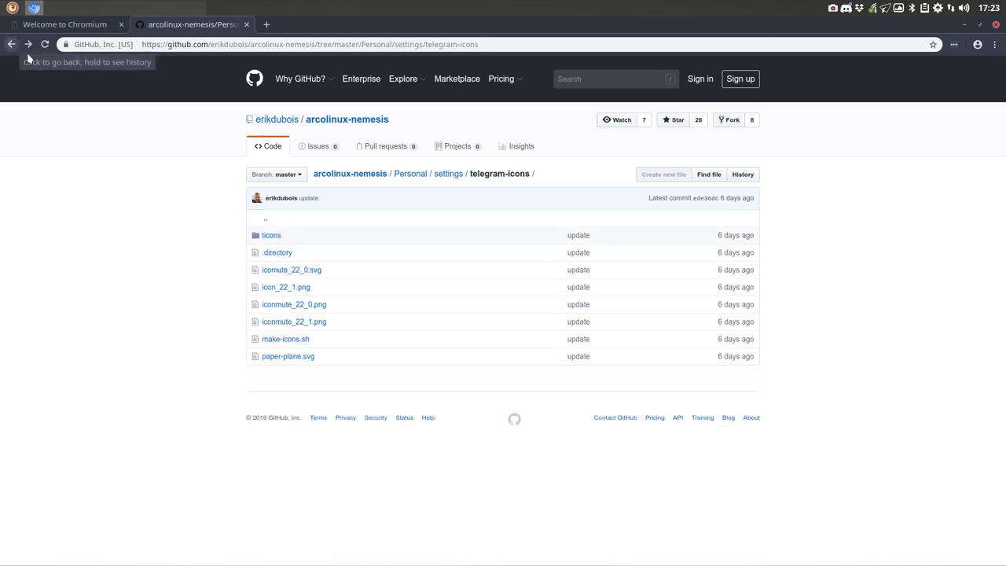
{"action": "left_click", "coordinate": [11, 44]}
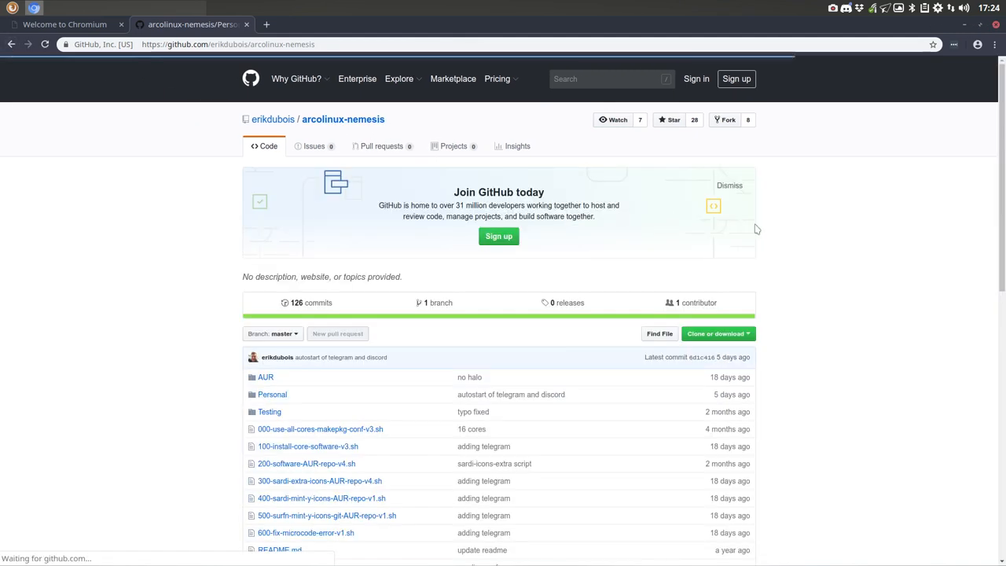
{"action": "left_click", "coordinate": [713, 333]}
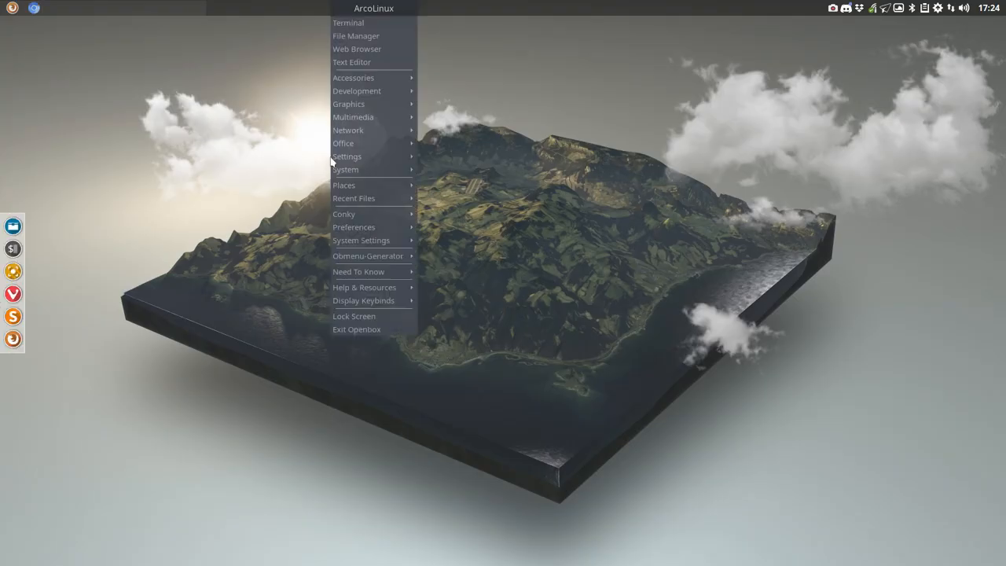
{"action": "mouse_move", "coordinate": [361, 35]}
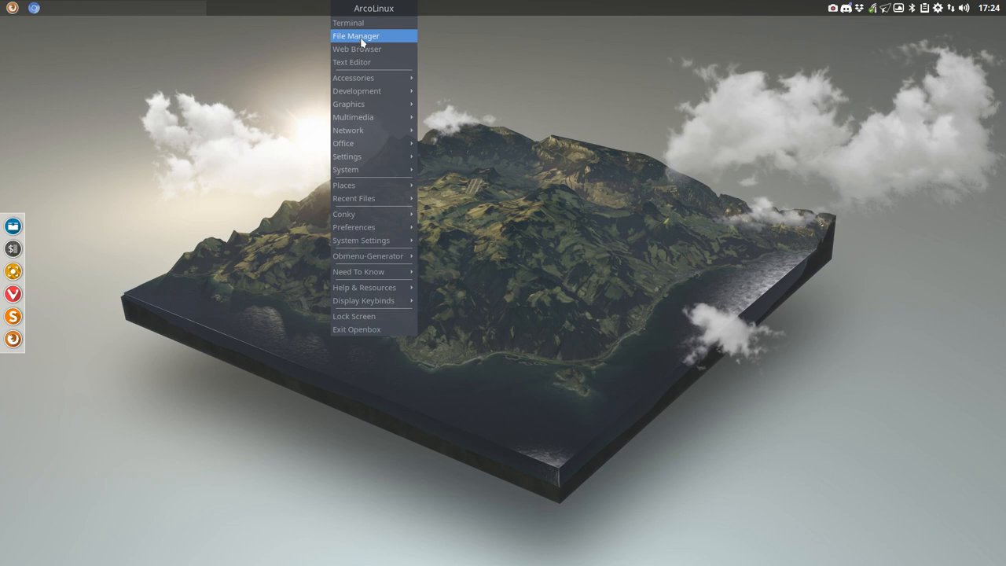
In File Manager, go DATA > arcolinux-nemesis > Personal and open 920-telegram-tray-icon-white-v3.sh
{"action": "left_click", "coordinate": [355, 36]}
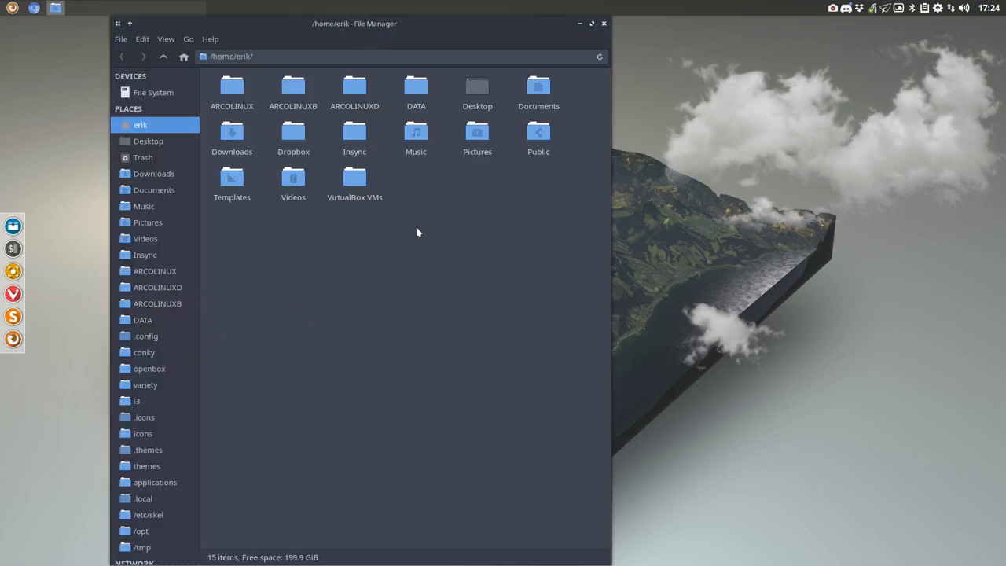
{"action": "double_click", "coordinate": [416, 91]}
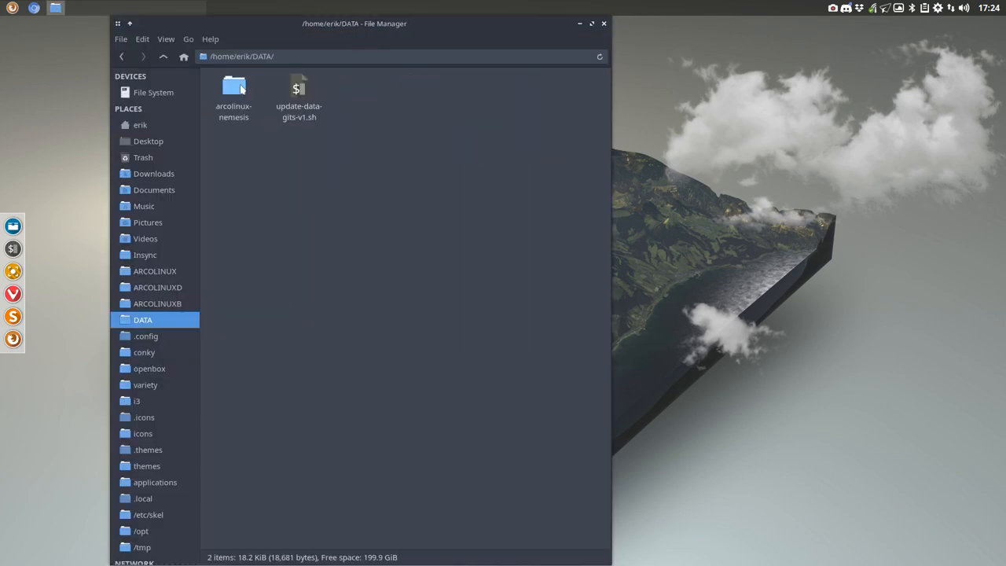
{"action": "double_click", "coordinate": [233, 87]}
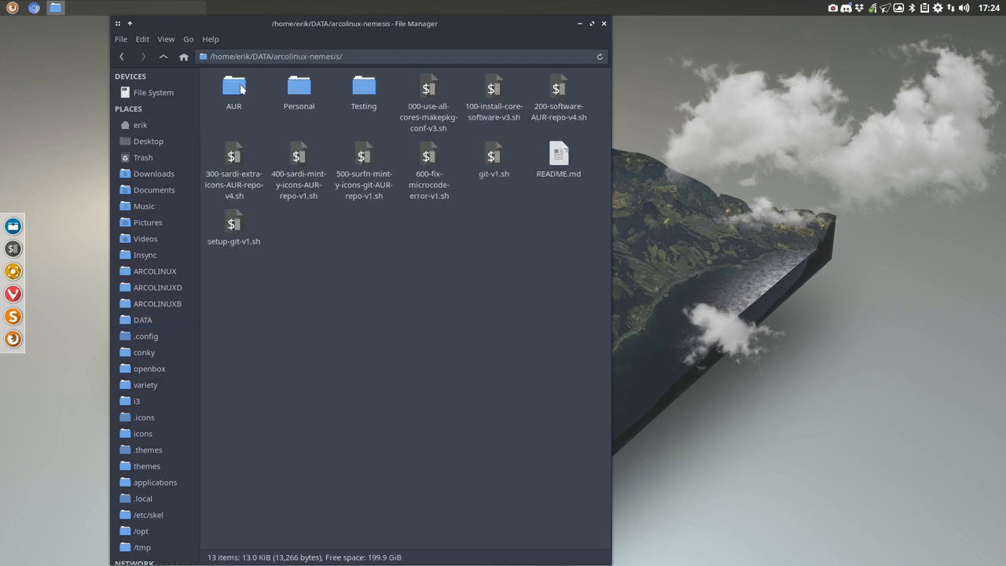
{"action": "mouse_move", "coordinate": [299, 87]}
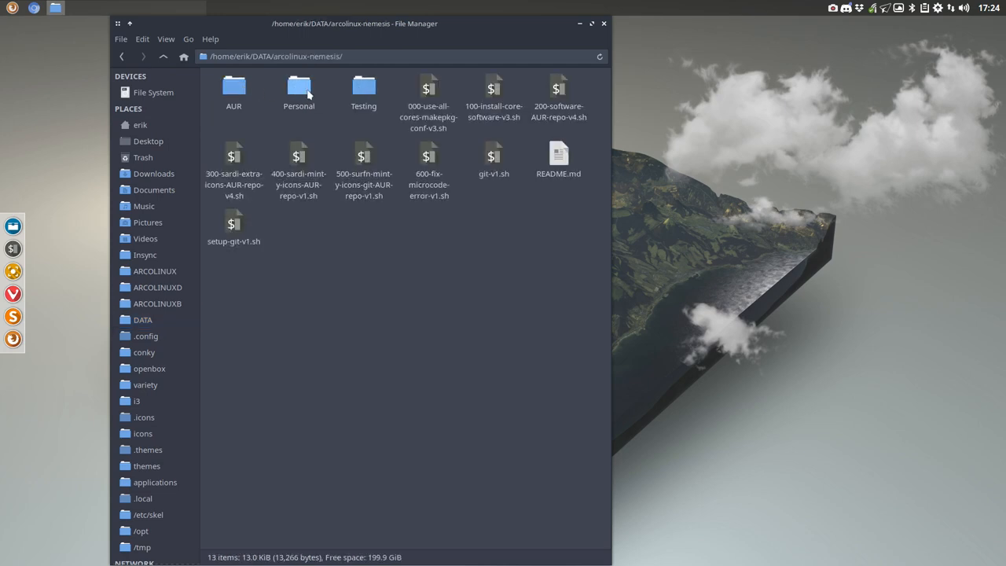
{"action": "double_click", "coordinate": [298, 88]}
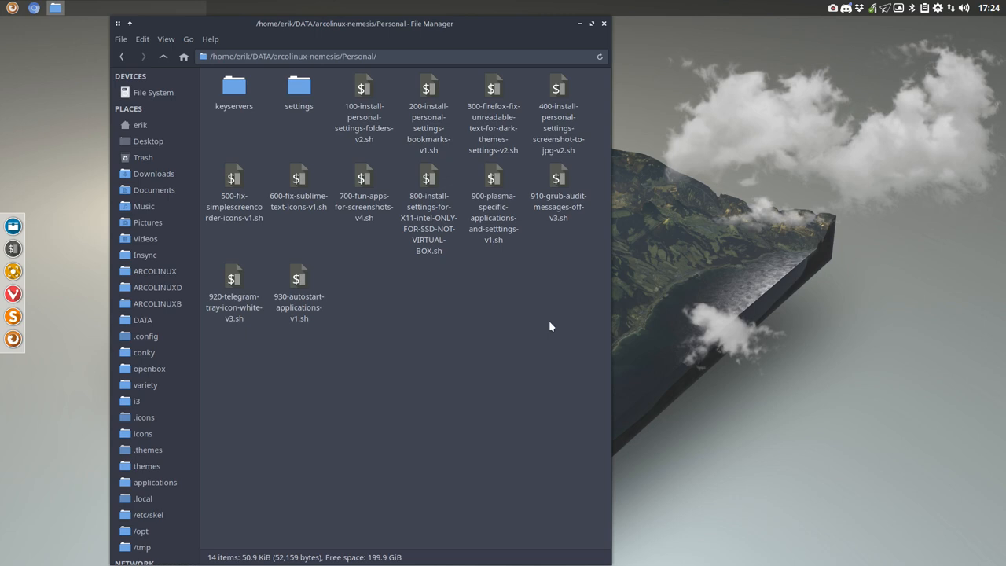
{"action": "left_click", "coordinate": [233, 282]}
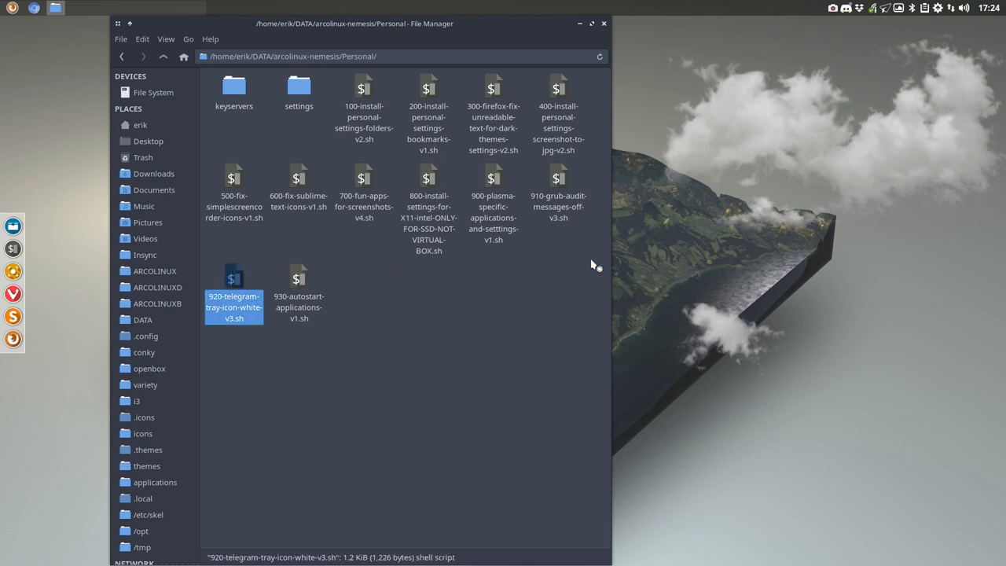
{"action": "double_click", "coordinate": [234, 307]}
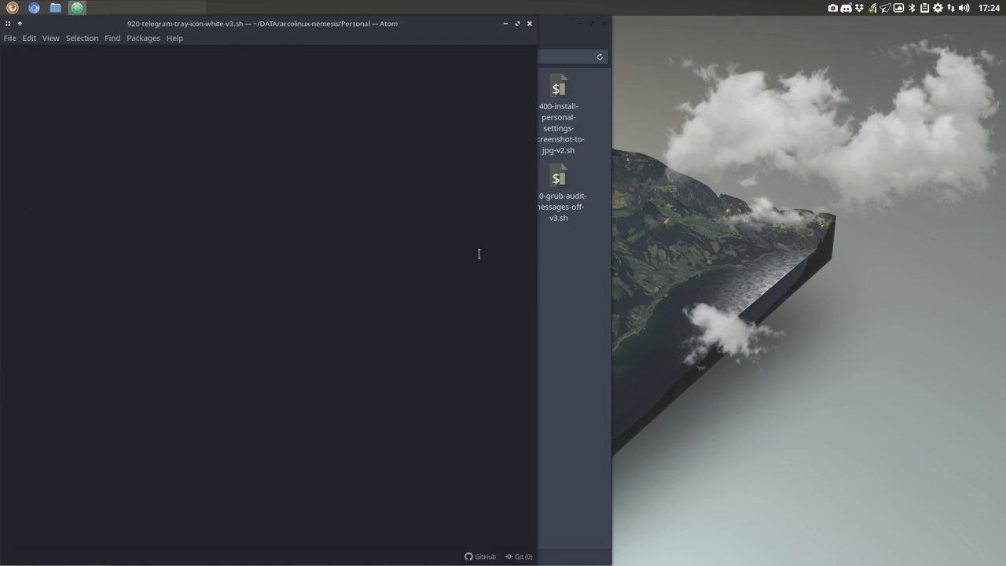
Disable Atom's welcome guide, mark the ticons paths and delete line, then close Atom
{"action": "left_click", "coordinate": [516, 23]}
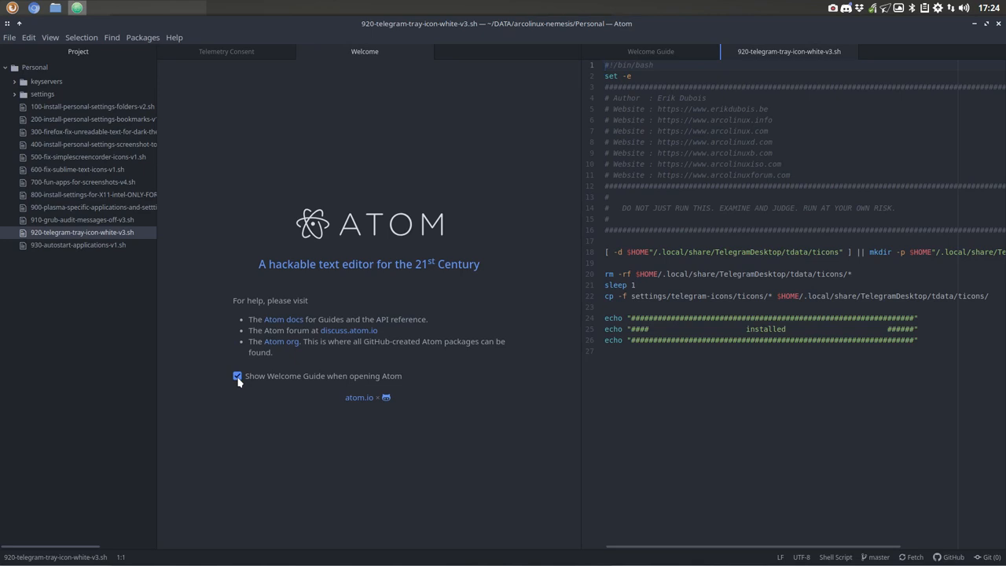
{"action": "left_click", "coordinate": [226, 51]}
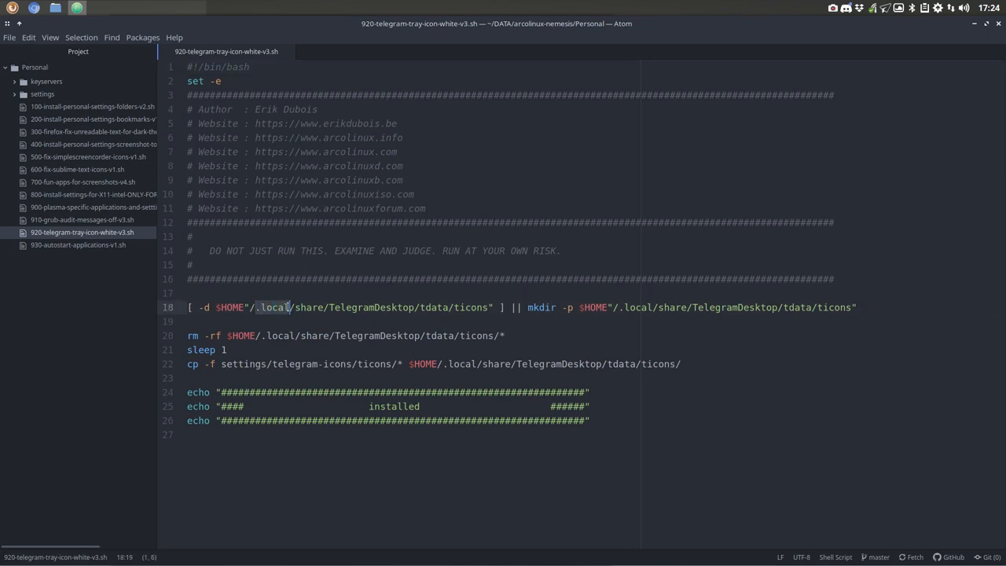
{"action": "left_click", "coordinate": [352, 307]}
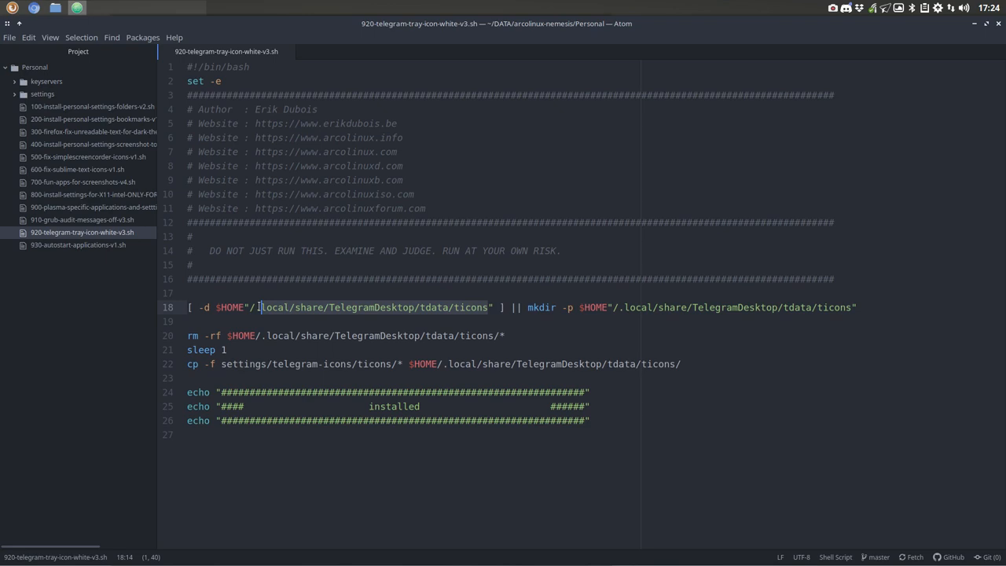
{"action": "left_click", "coordinate": [259, 307]}
{"action": "type", "text": "."}
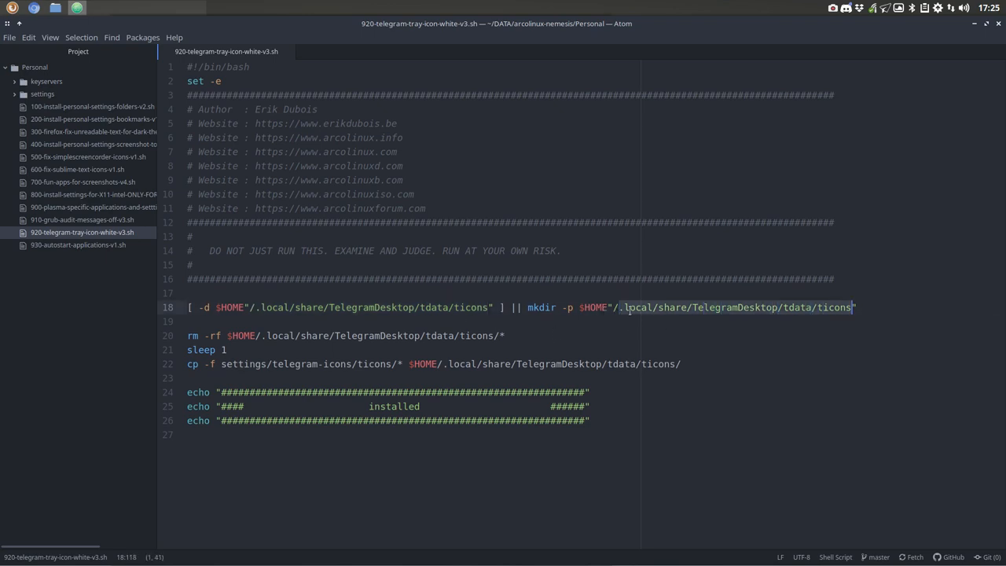
{"action": "left_click", "coordinate": [832, 307]}
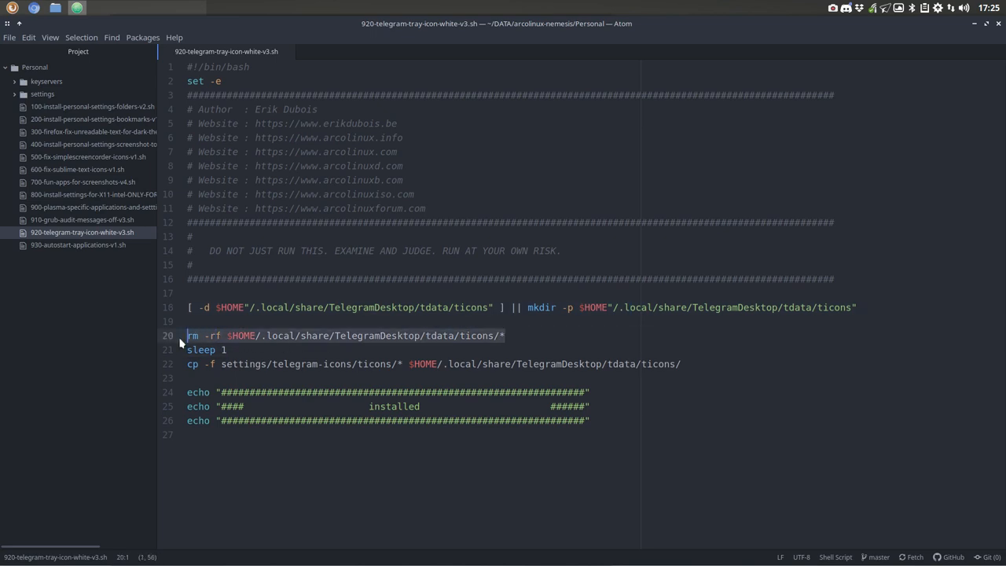
{"action": "left_click", "coordinate": [228, 350]}
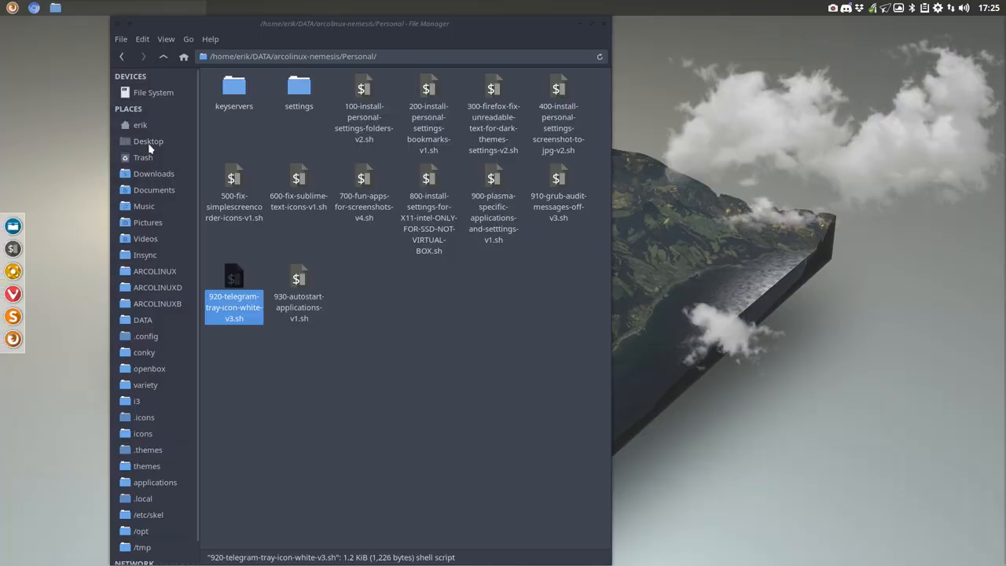
Go to the home folder, scroll to the hidden folders, and open .local/share
{"action": "left_click", "coordinate": [140, 125]}
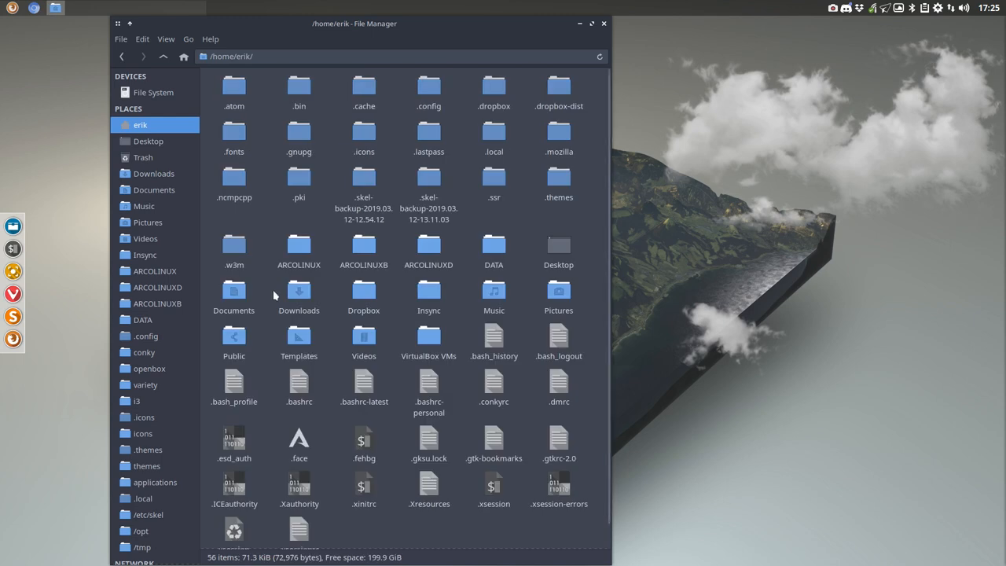
{"action": "mouse_move", "coordinate": [299, 244]}
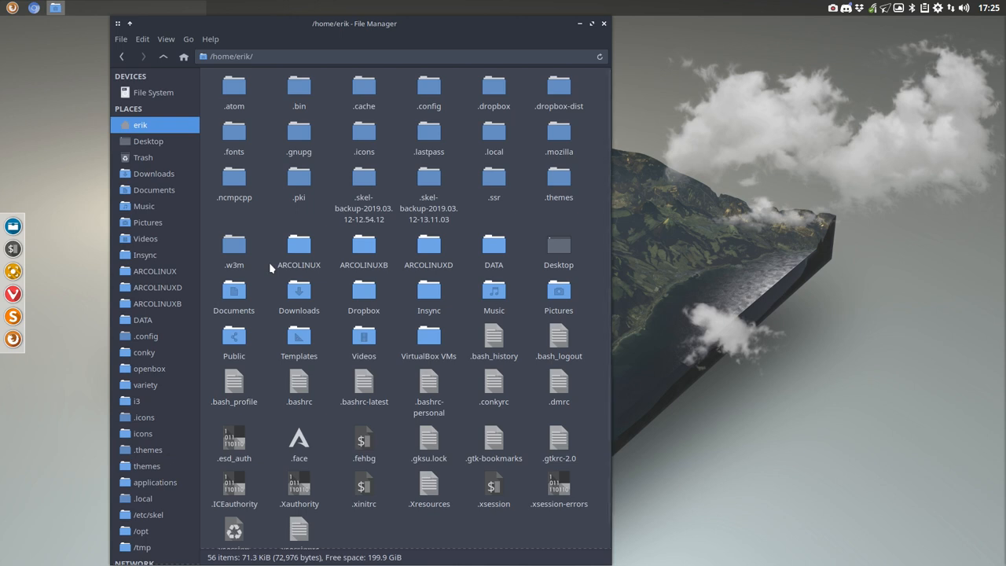
{"action": "mouse_move", "coordinate": [239, 380]}
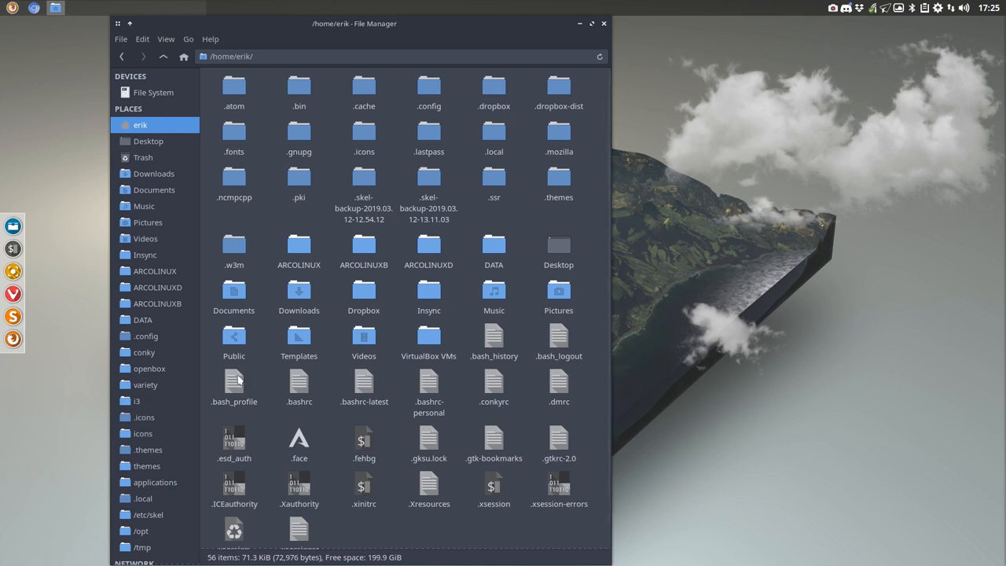
{"action": "scroll", "scroll_direction": "down", "scroll_amount": 3}
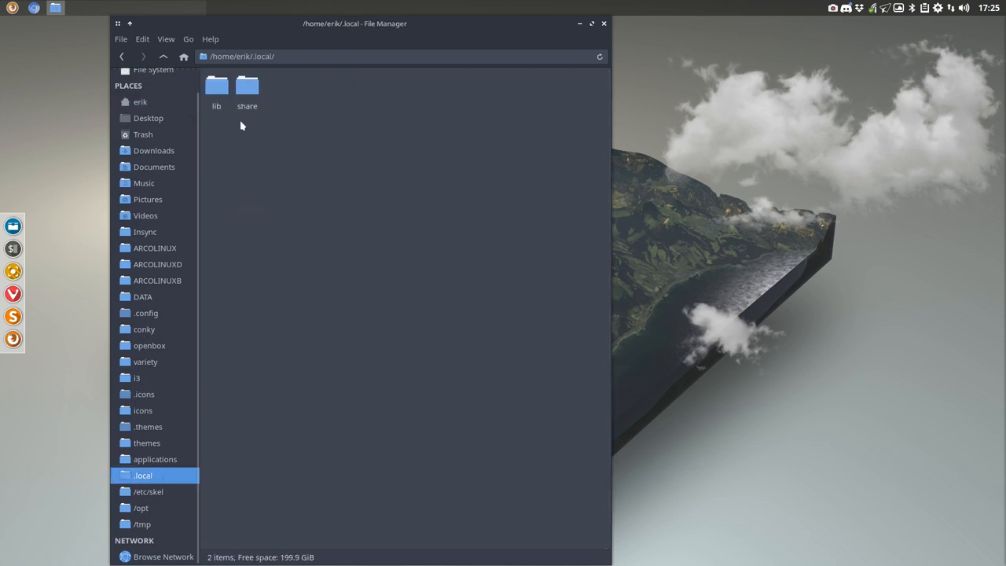
{"action": "double_click", "coordinate": [247, 86]}
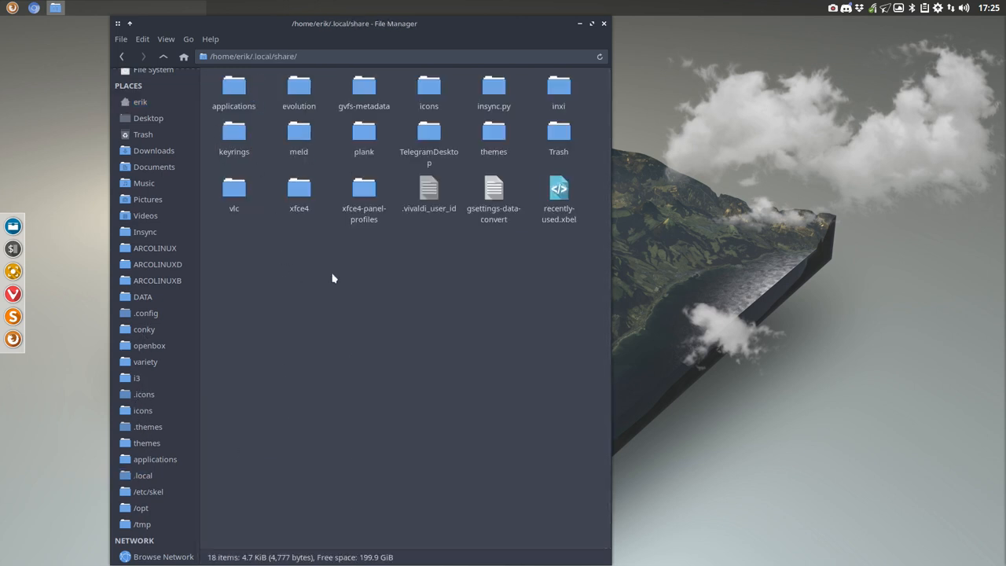
Open TelegramDesktop > tdata > ticons and scroll through its 4400 paper-plane icon files
{"action": "double_click", "coordinate": [429, 132]}
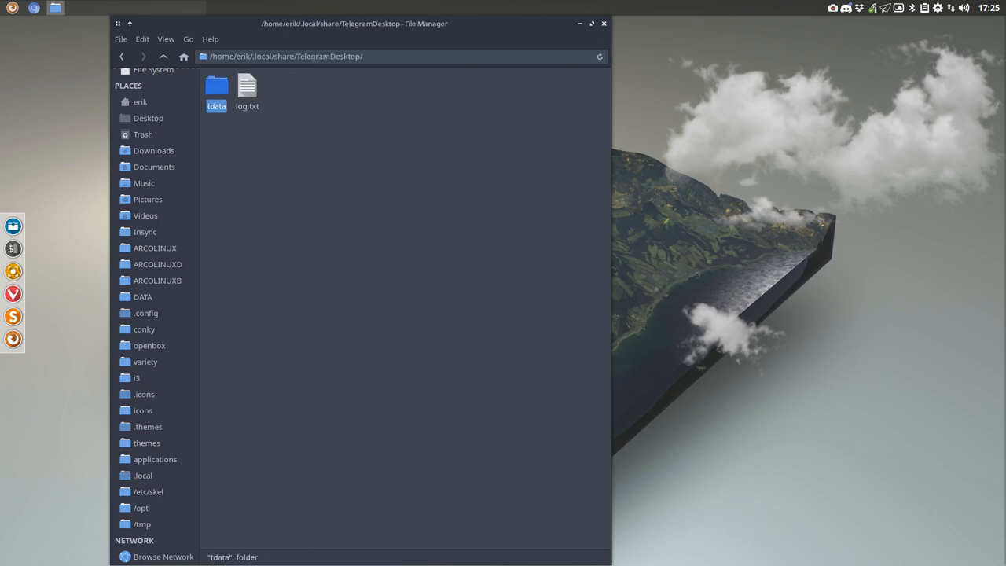
{"action": "double_click", "coordinate": [216, 84]}
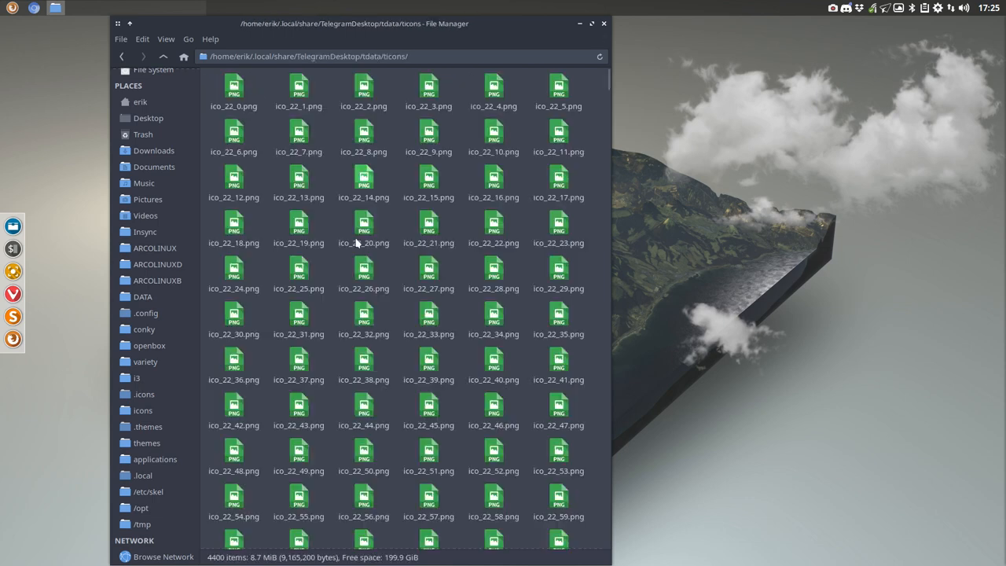
{"action": "scroll", "scroll_direction": "down", "scroll_amount": 3}
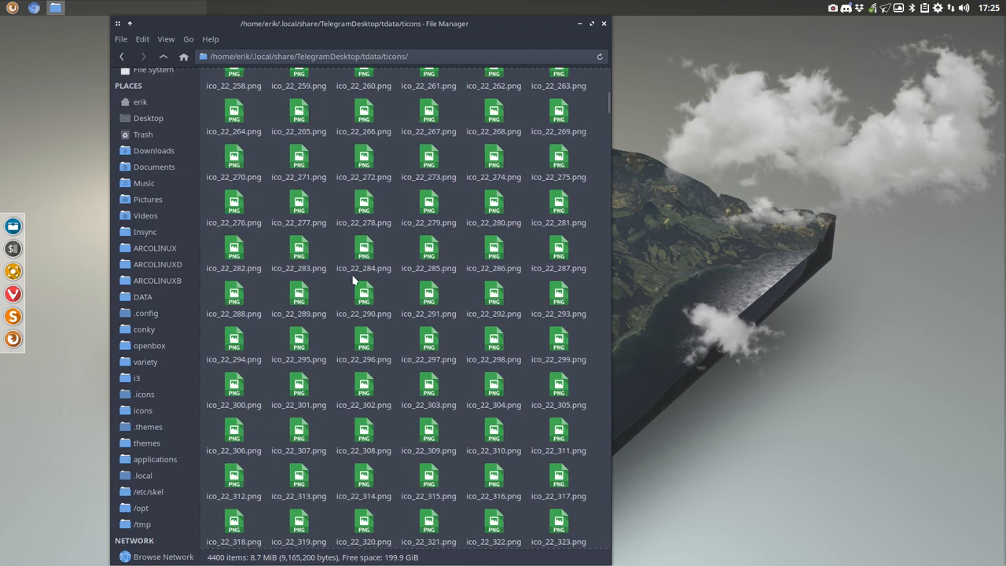
{"action": "scroll", "scroll_direction": "down", "scroll_amount": 3}
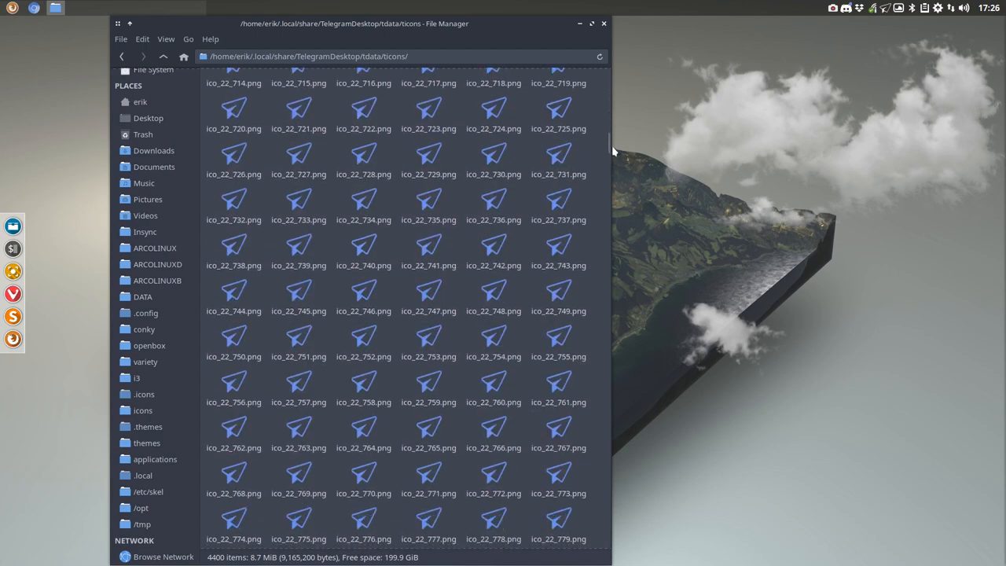
{"action": "scroll", "scroll_direction": "up", "scroll_amount": 3}
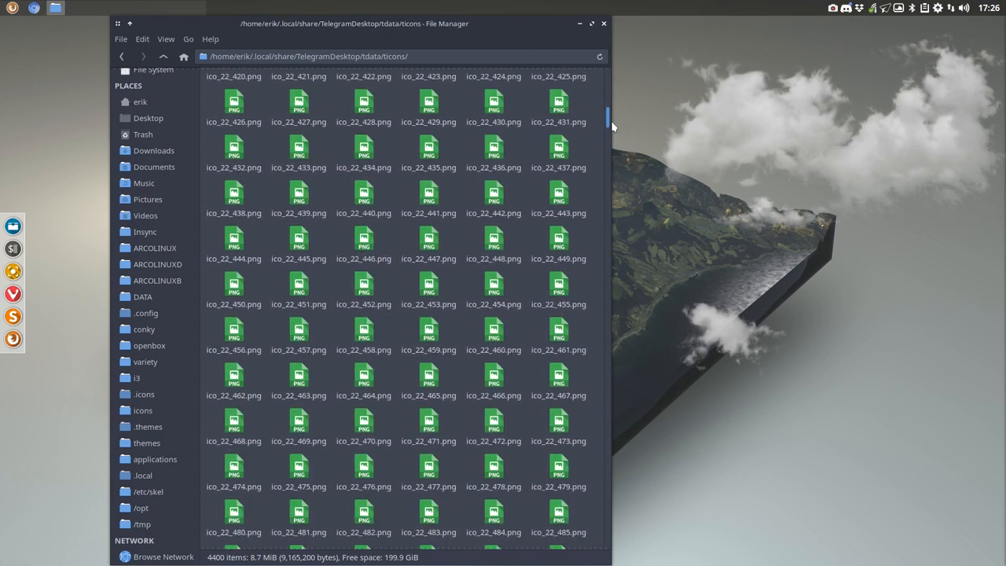
{"action": "scroll", "scroll_direction": "down", "scroll_amount": 3}
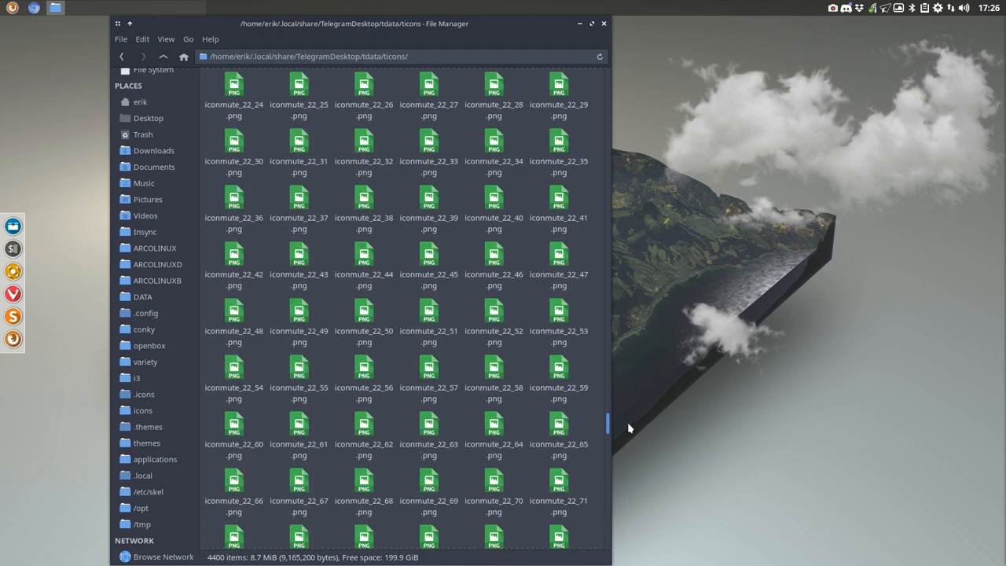
{"action": "scroll", "scroll_direction": "down", "scroll_amount": 3}
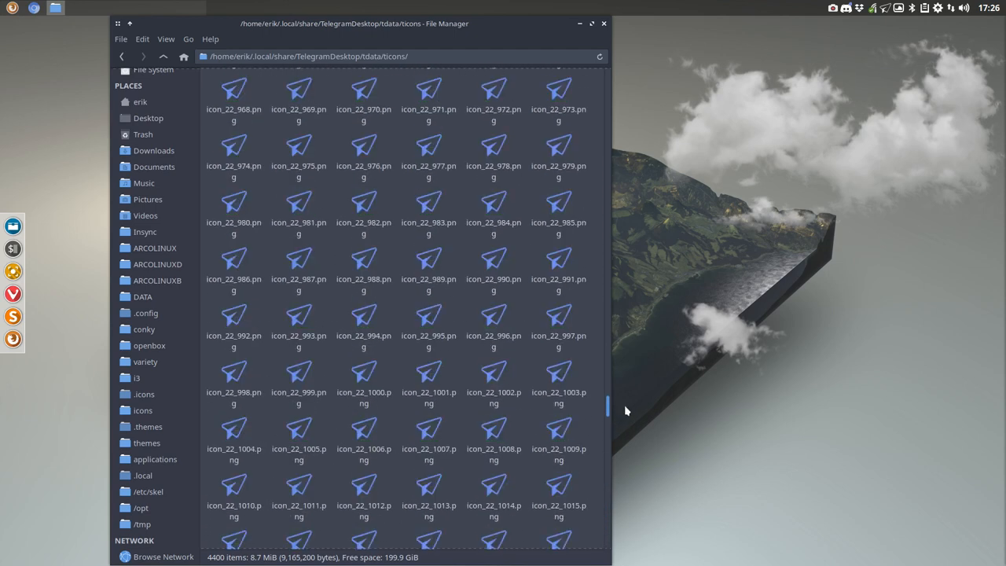
{"action": "scroll", "scroll_direction": "up", "scroll_amount": 3}
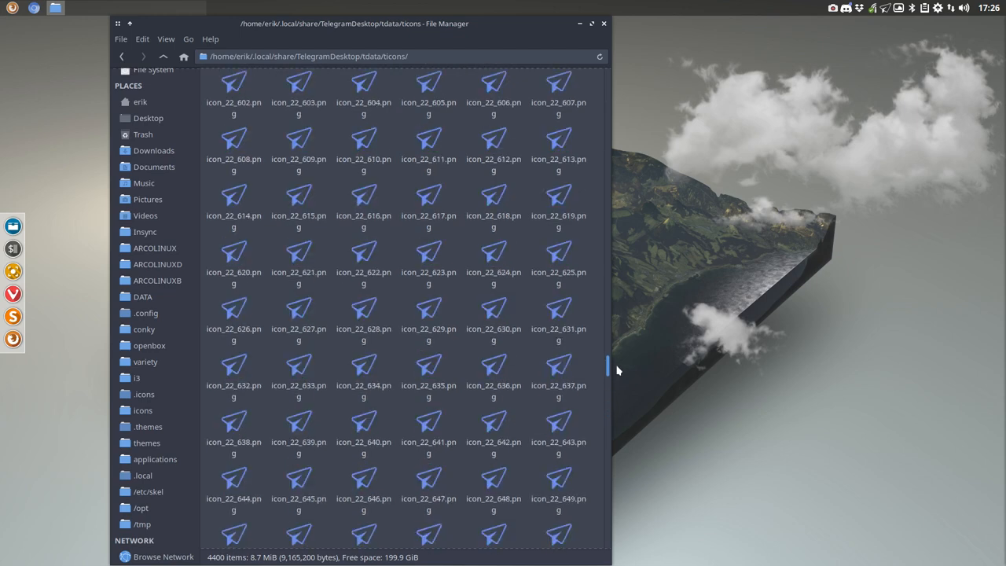
{"action": "scroll", "scroll_direction": "up", "scroll_amount": 3}
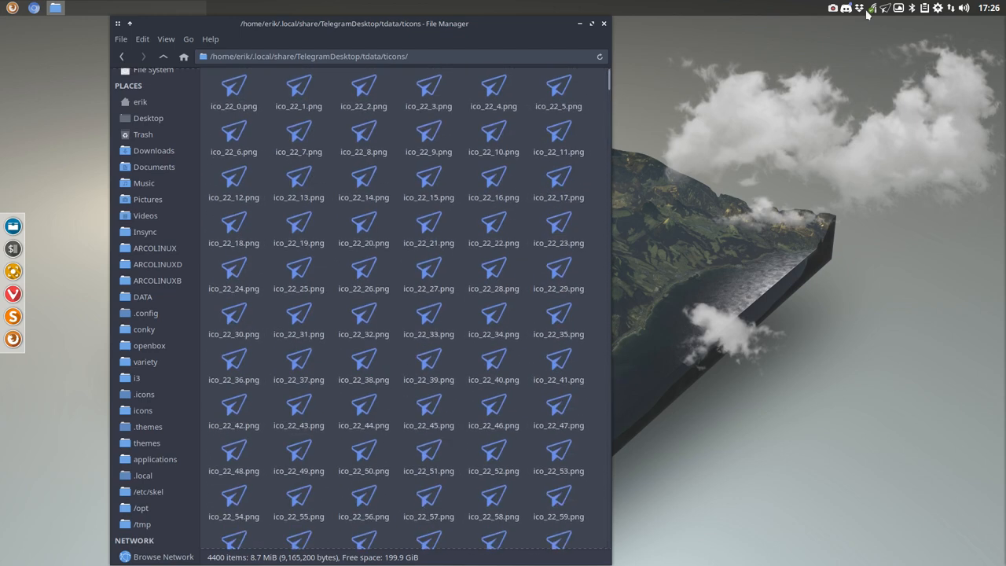
{"action": "mouse_move", "coordinate": [885, 8]}
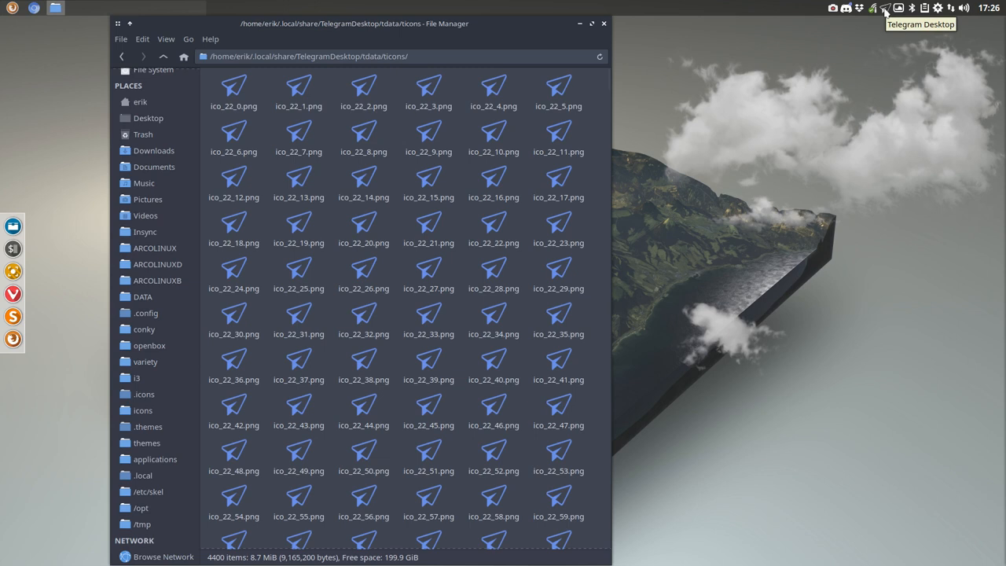
{"action": "mouse_move", "coordinate": [163, 56]}
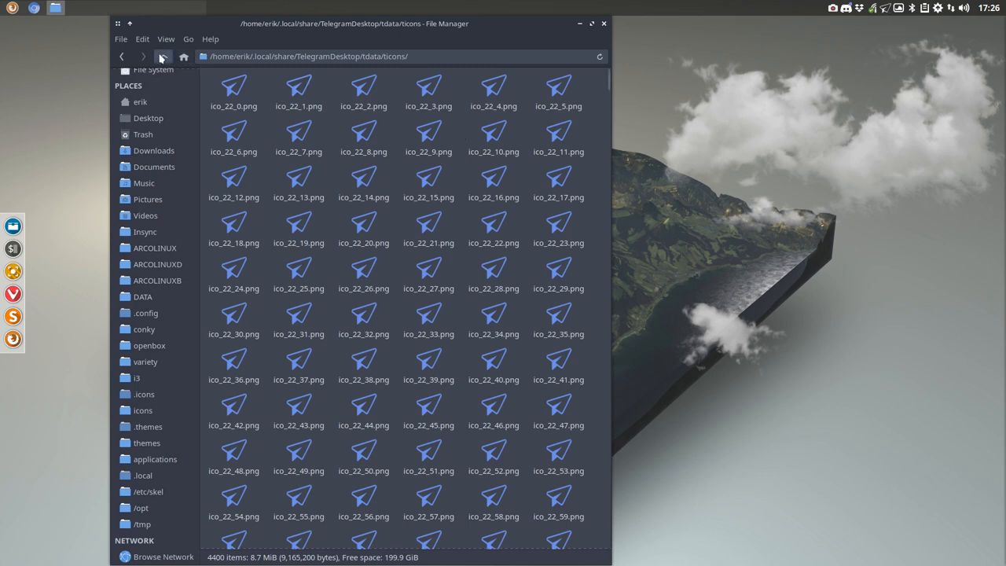
Navigate back from tdata to Personal, into settings/telegram-icons, and select make-icons.sh
{"action": "left_click", "coordinate": [163, 56]}
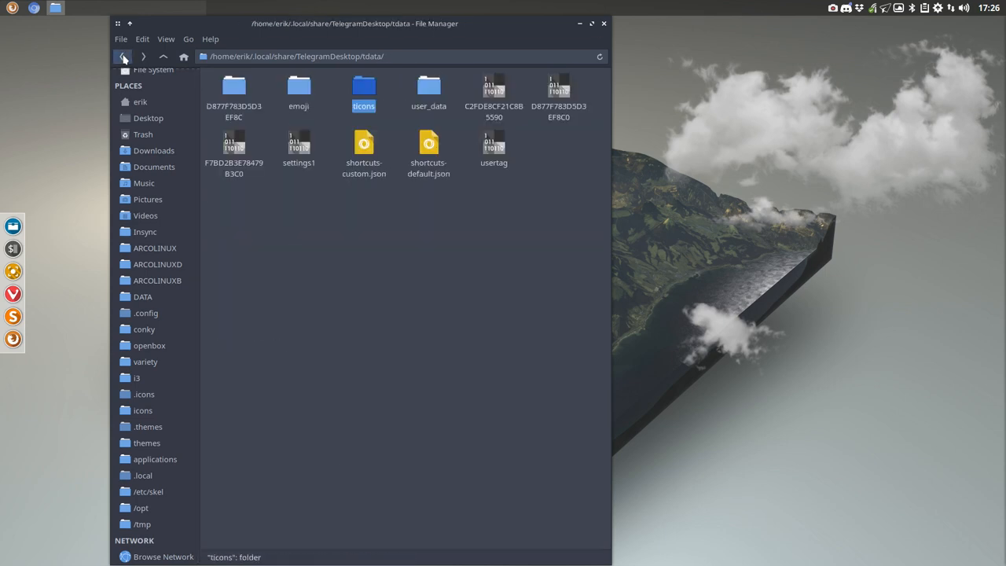
{"action": "left_click", "coordinate": [123, 56]}
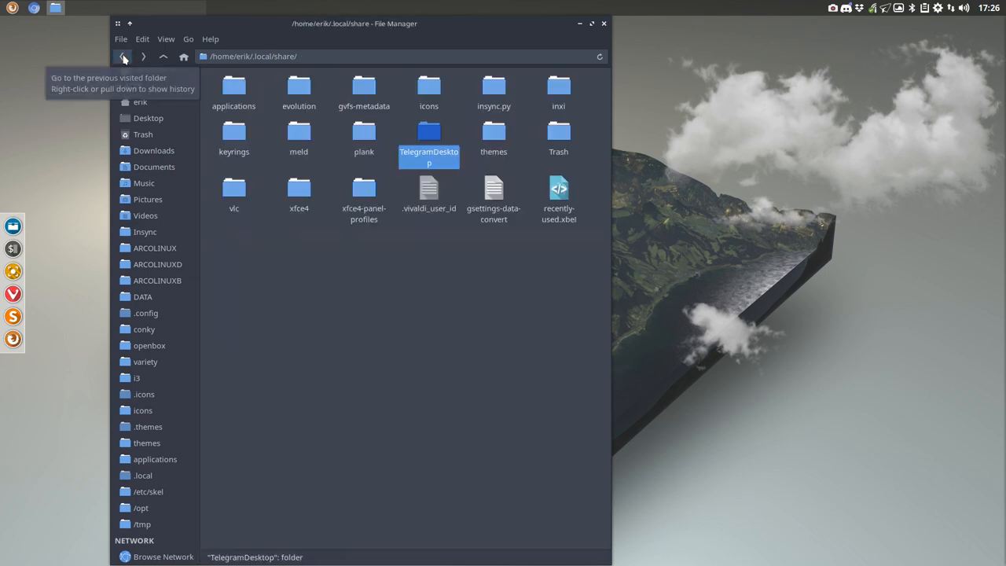
{"action": "left_click", "coordinate": [124, 55]}
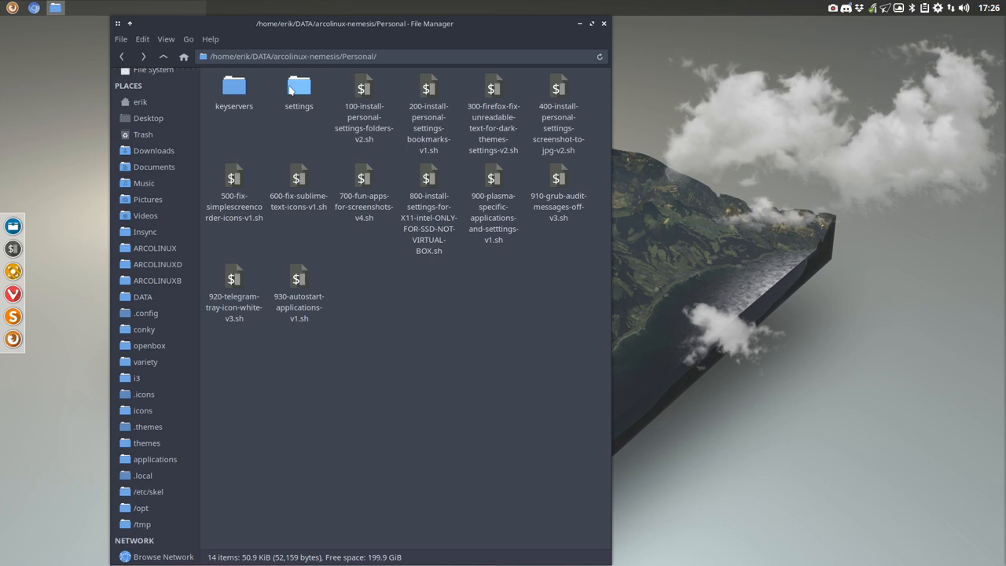
{"action": "double_click", "coordinate": [298, 86]}
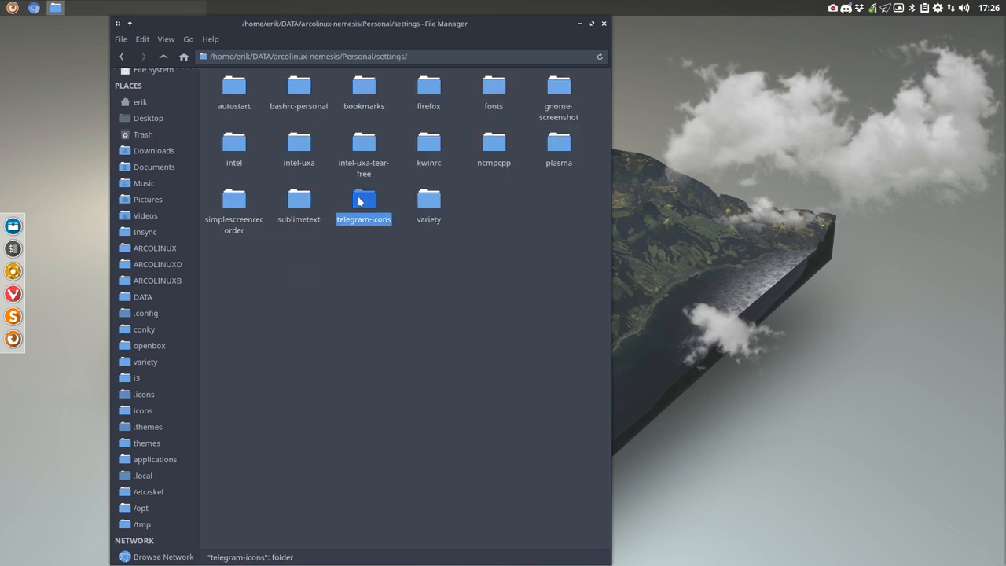
{"action": "double_click", "coordinate": [363, 199]}
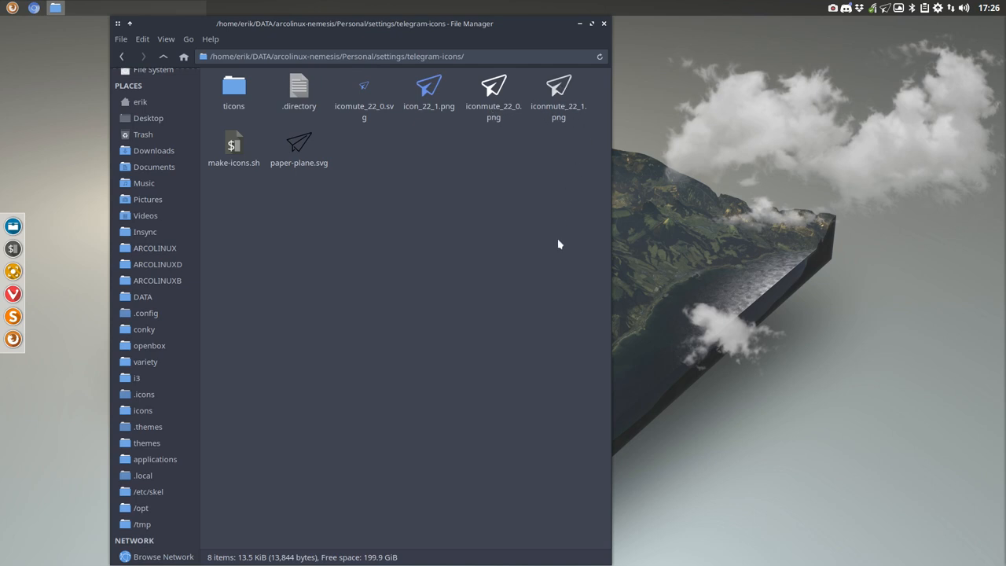
{"action": "mouse_move", "coordinate": [474, 100]}
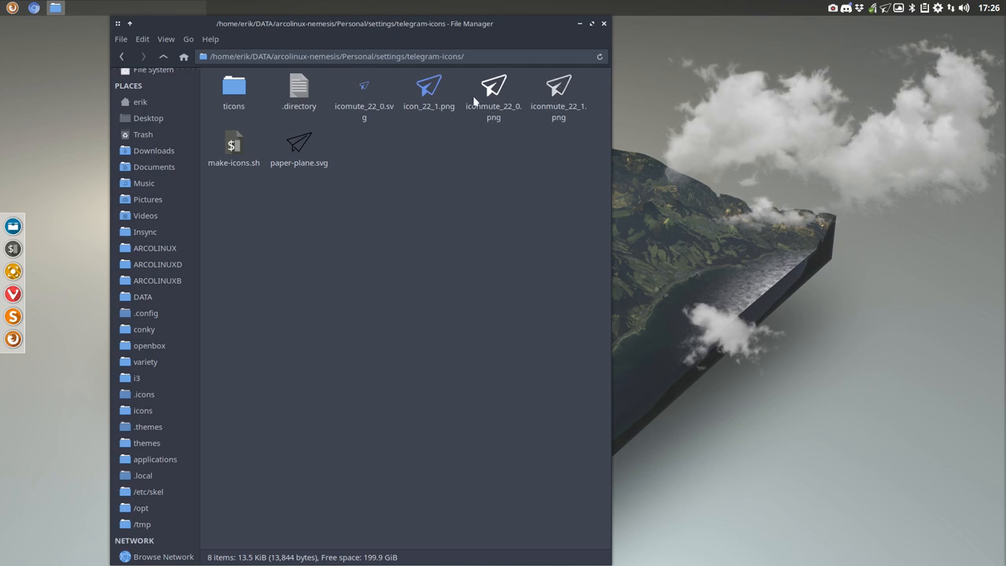
{"action": "mouse_move", "coordinate": [442, 252]}
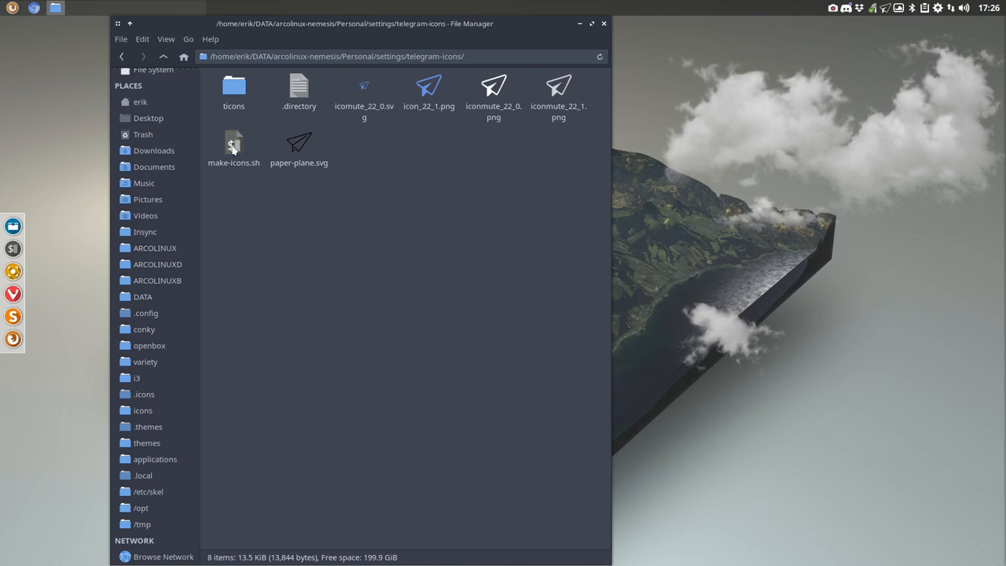
{"action": "left_click", "coordinate": [234, 146]}
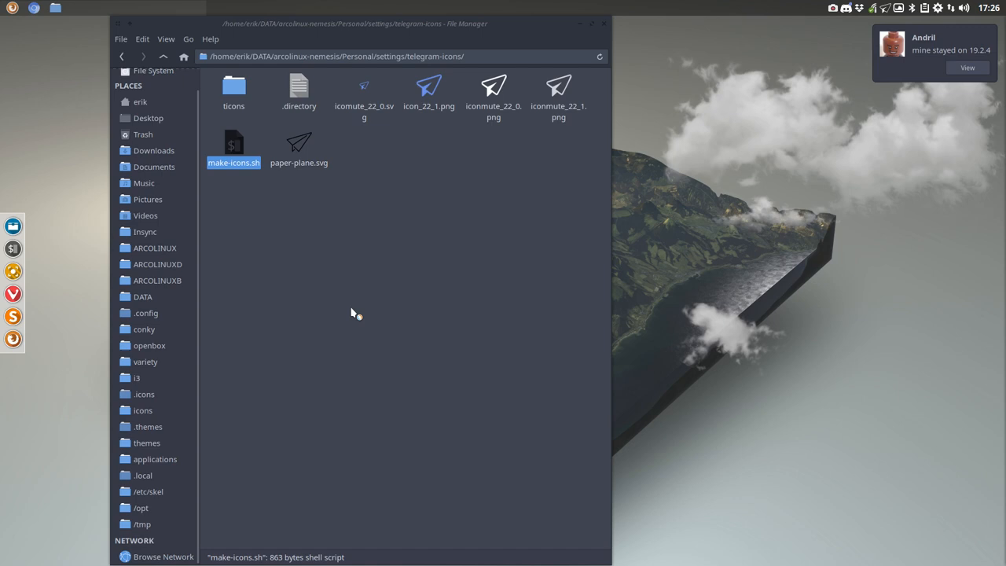
{"action": "mouse_move", "coordinate": [547, 173]}
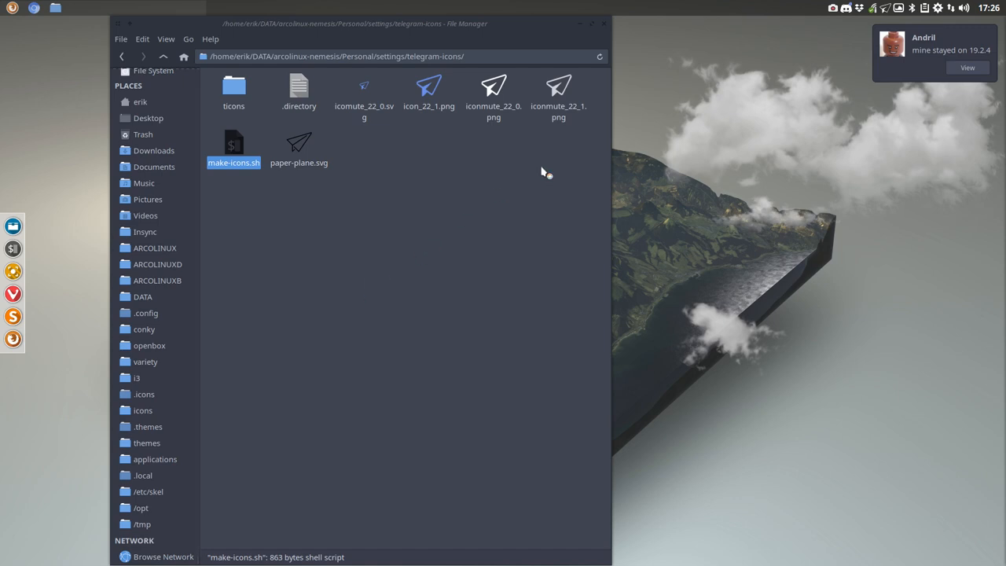
{"action": "mouse_move", "coordinate": [339, 168]}
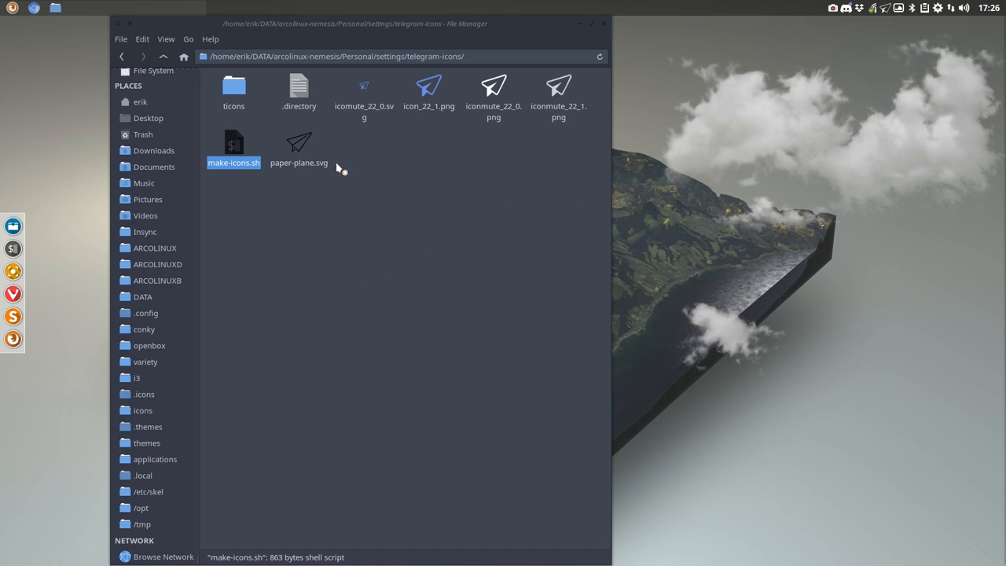
View make-icons.sh in Atom, whose loop copies four icons into ticons for 0–1099, then close Atom
{"action": "double_click", "coordinate": [233, 144]}
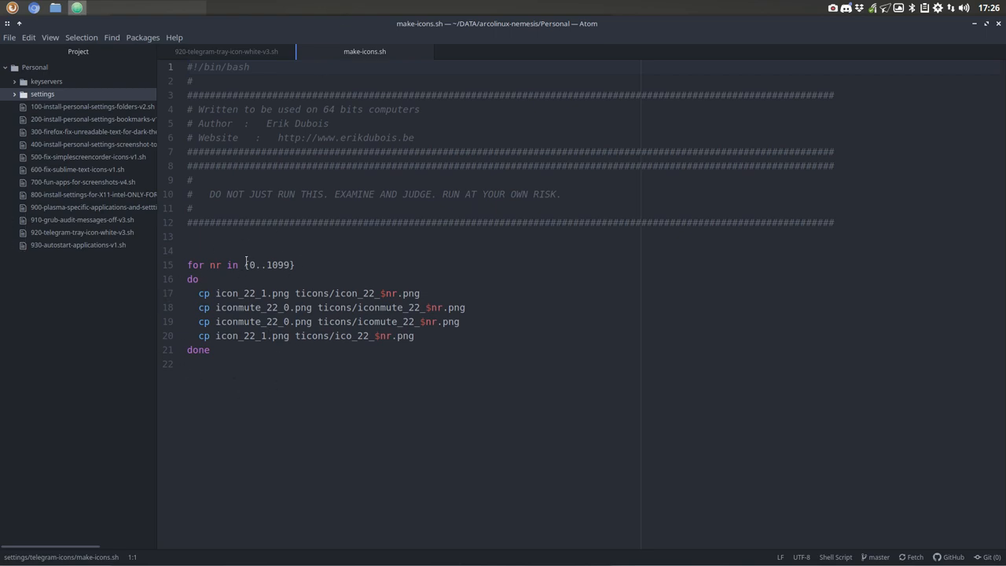
{"action": "left_click", "coordinate": [281, 265]}
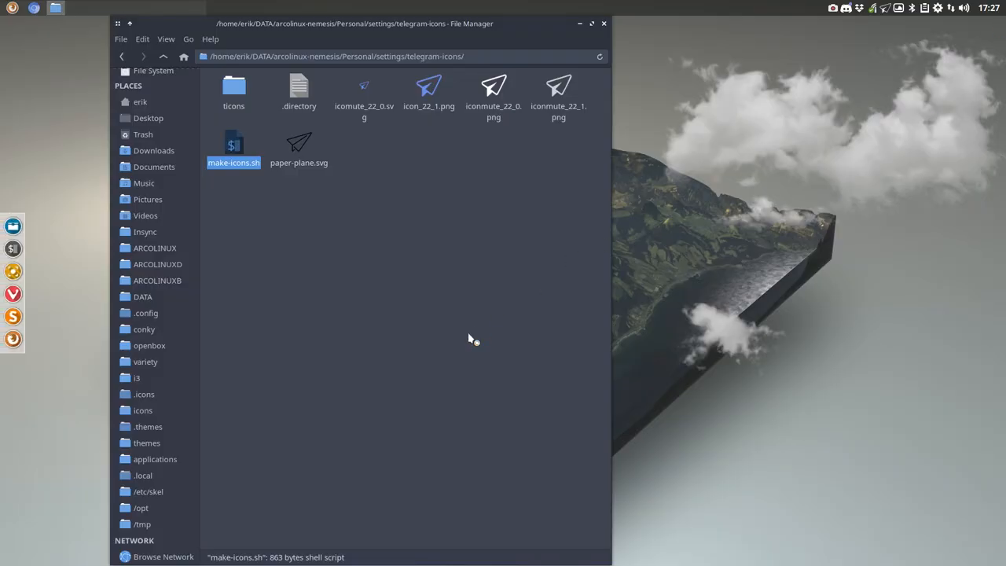
{"action": "mouse_move", "coordinate": [596, 49]}
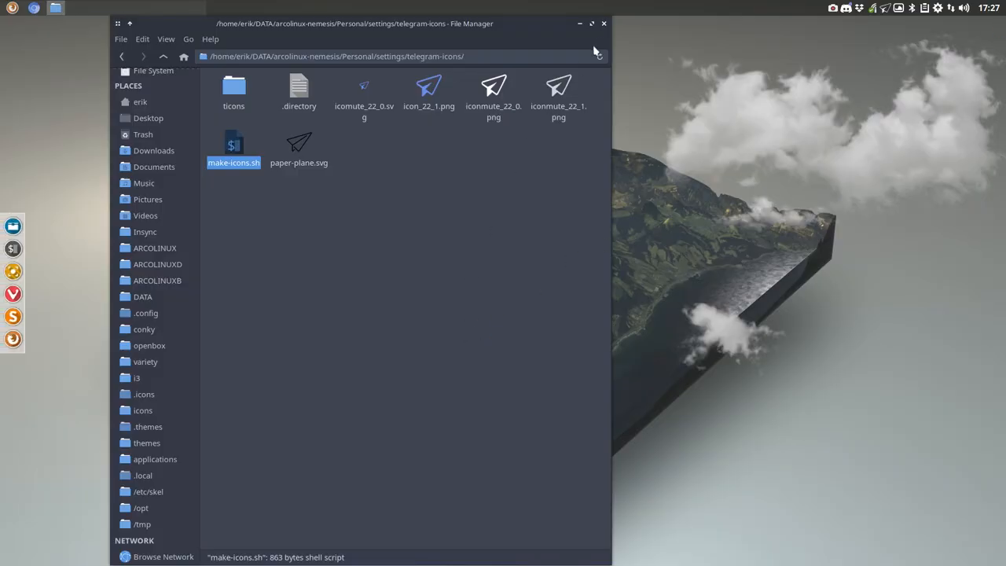
{"action": "mouse_move", "coordinate": [287, 182]}
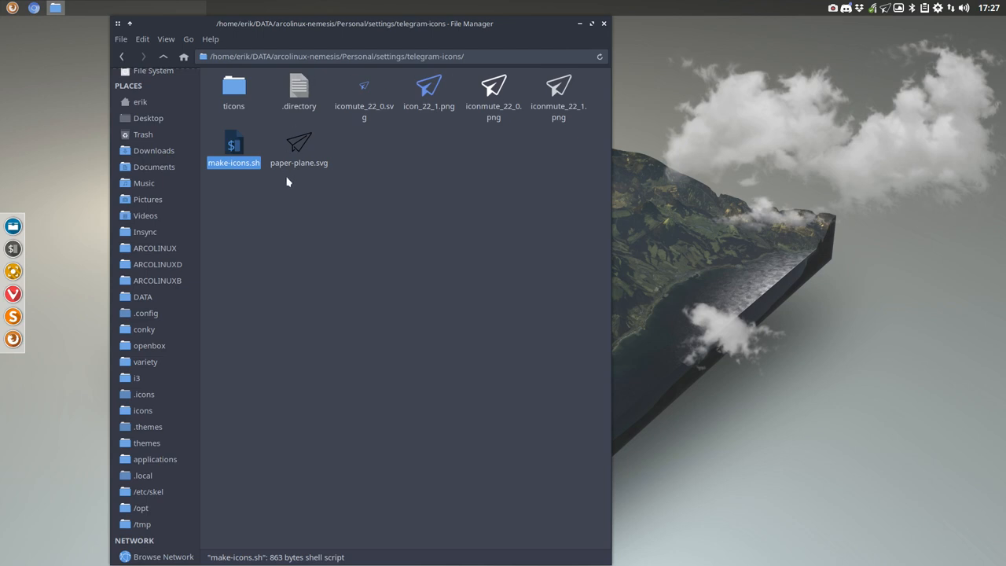
{"action": "mouse_move", "coordinate": [471, 447]}
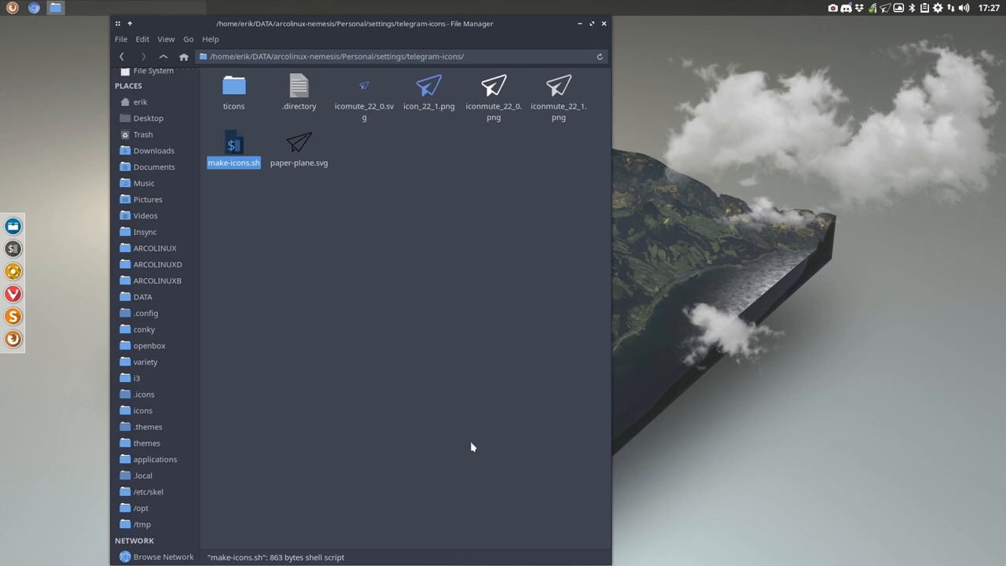
{"action": "mouse_move", "coordinate": [178, 346]}
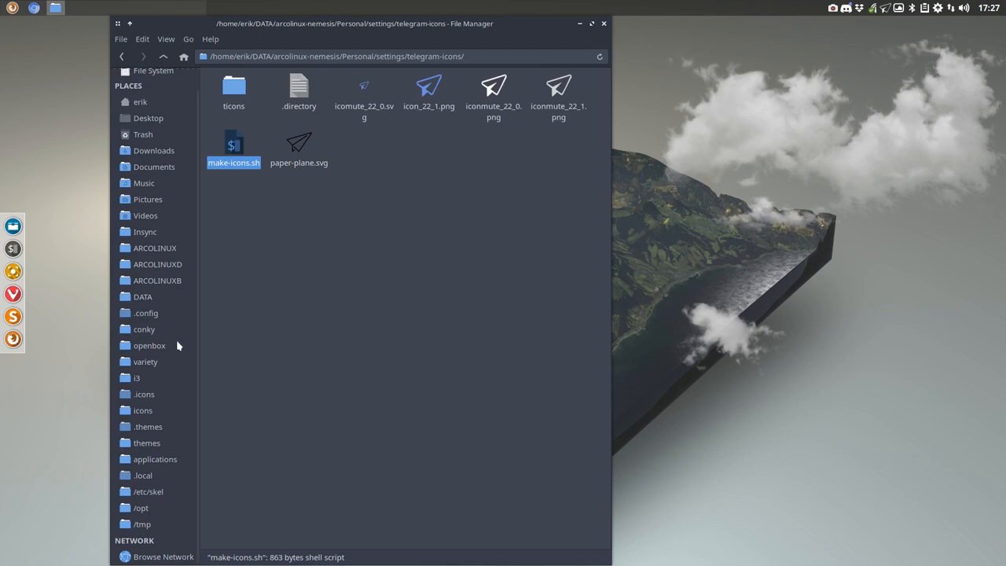
{"action": "mouse_move", "coordinate": [165, 483]}
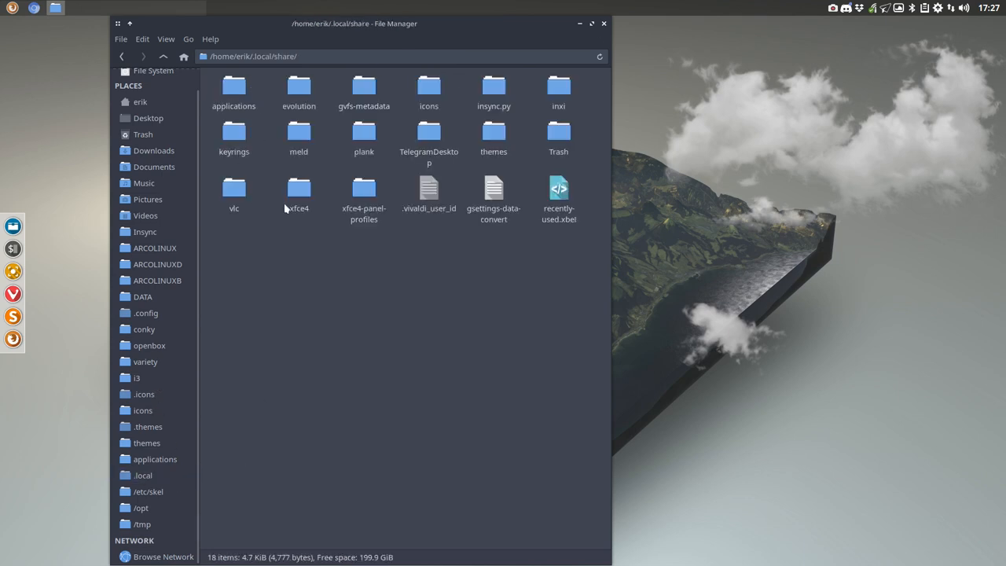
Revisit TelegramDesktop/tdata to see the 4400 ticons icons, then close File Manager
{"action": "double_click", "coordinate": [428, 132]}
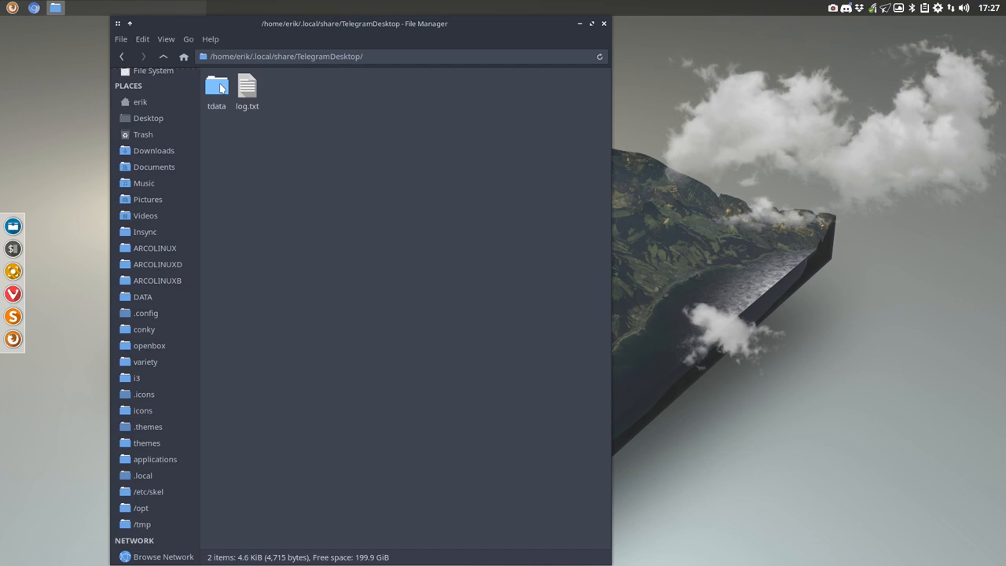
{"action": "double_click", "coordinate": [216, 84]}
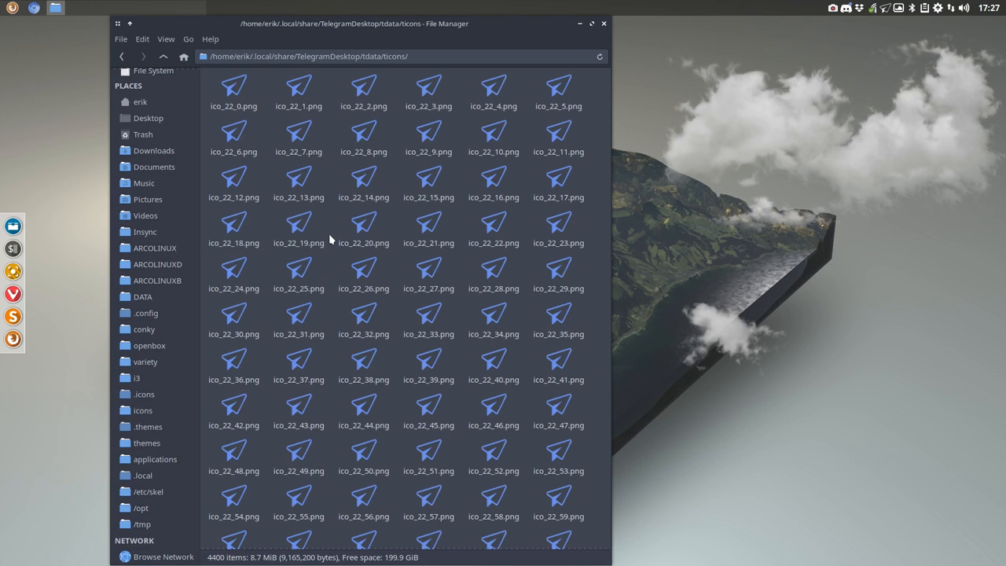
{"action": "mouse_move", "coordinate": [660, 5]}
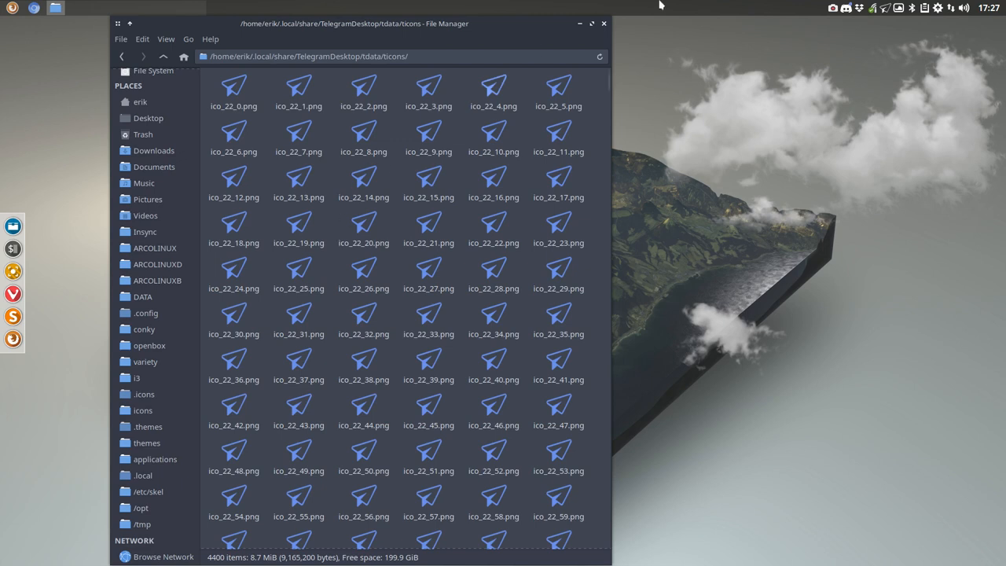
{"action": "mouse_move", "coordinate": [883, 241]}
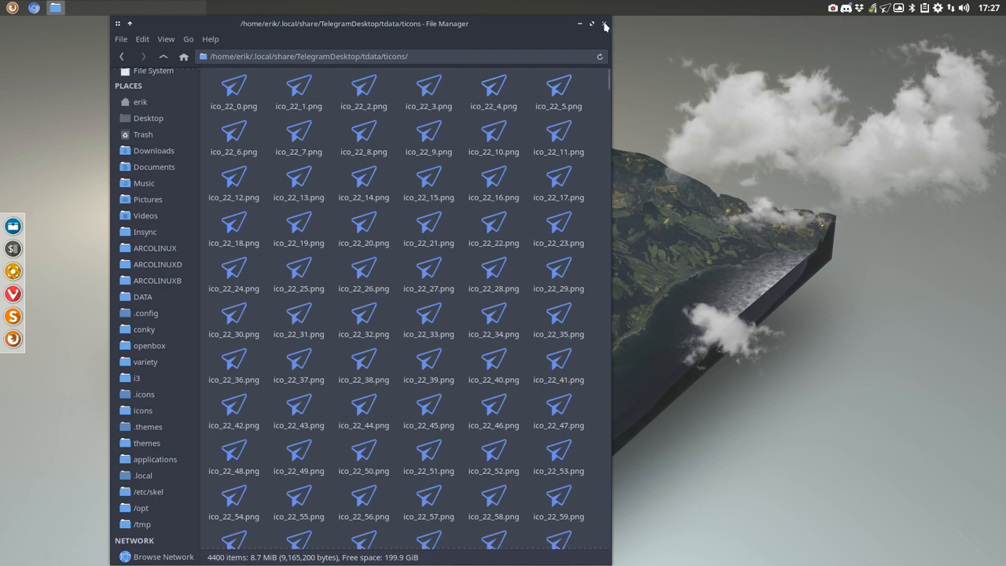
{"action": "left_click", "coordinate": [605, 23]}
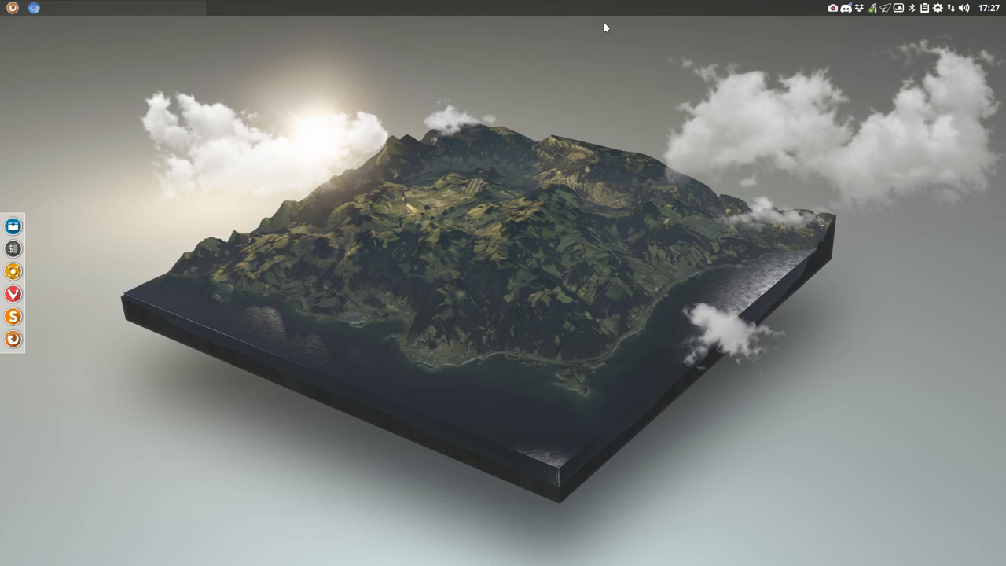